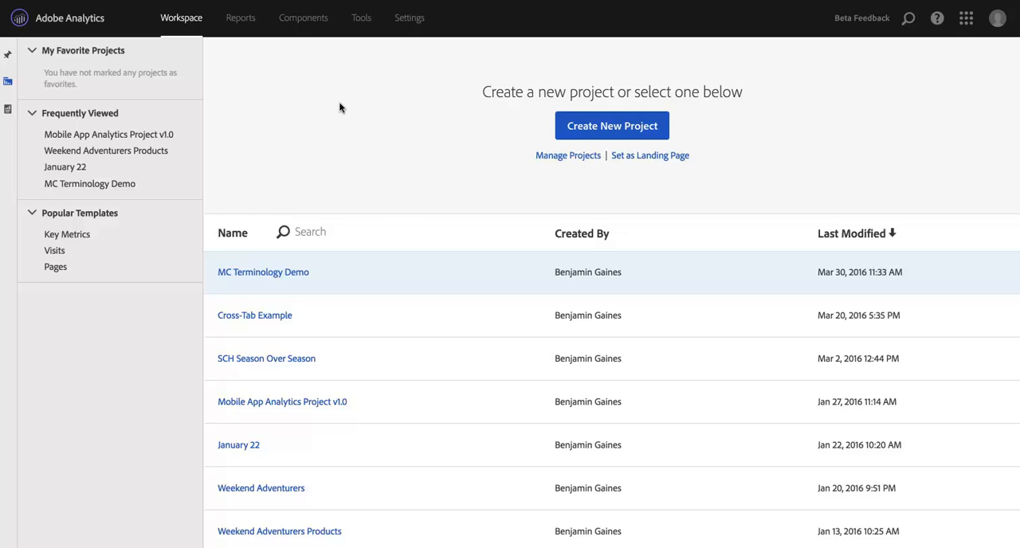
mouse_move(306, 31)
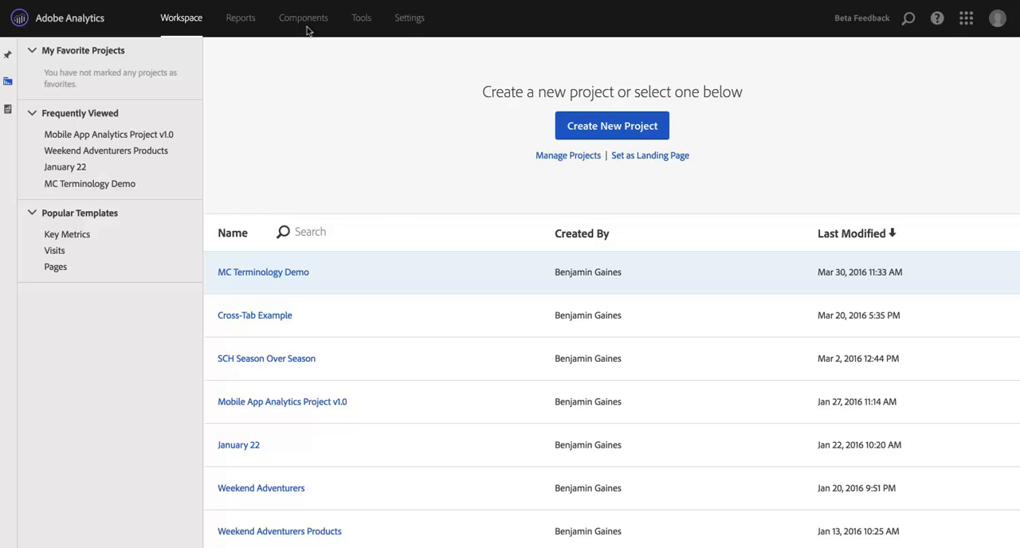
Step: Go to Components > Virtual Report Suites, where EMEA Data is already listed
click(302, 18)
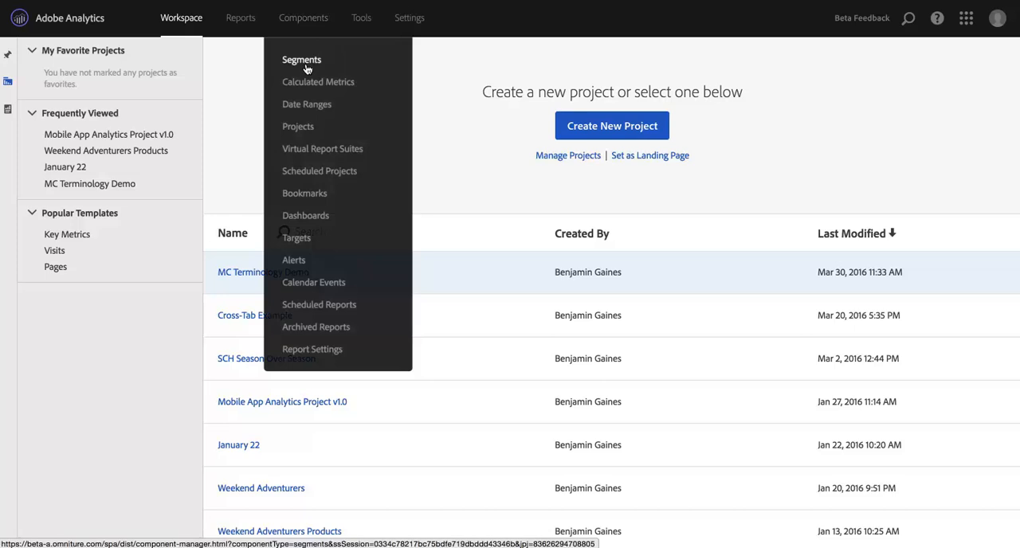
mouse_move(322, 148)
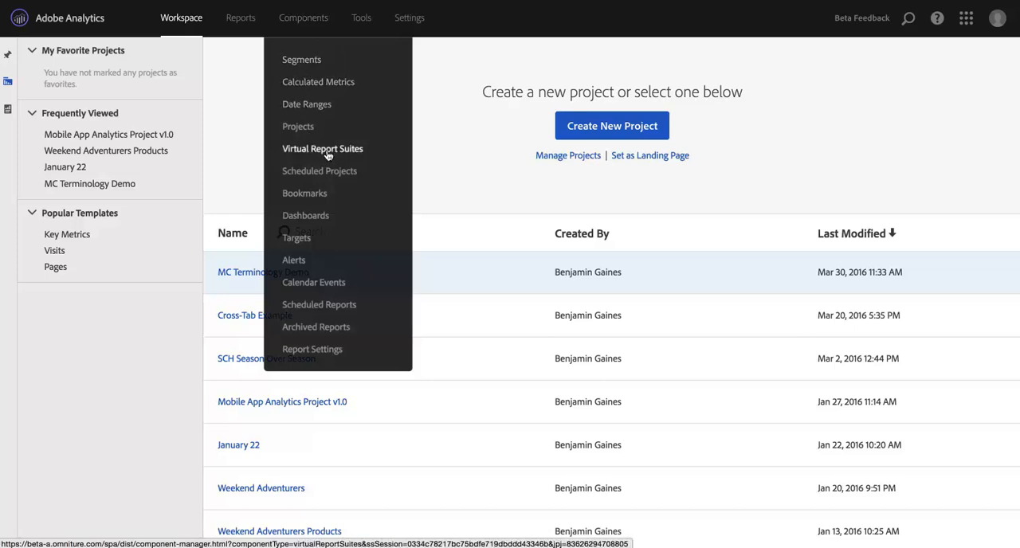
click(322, 148)
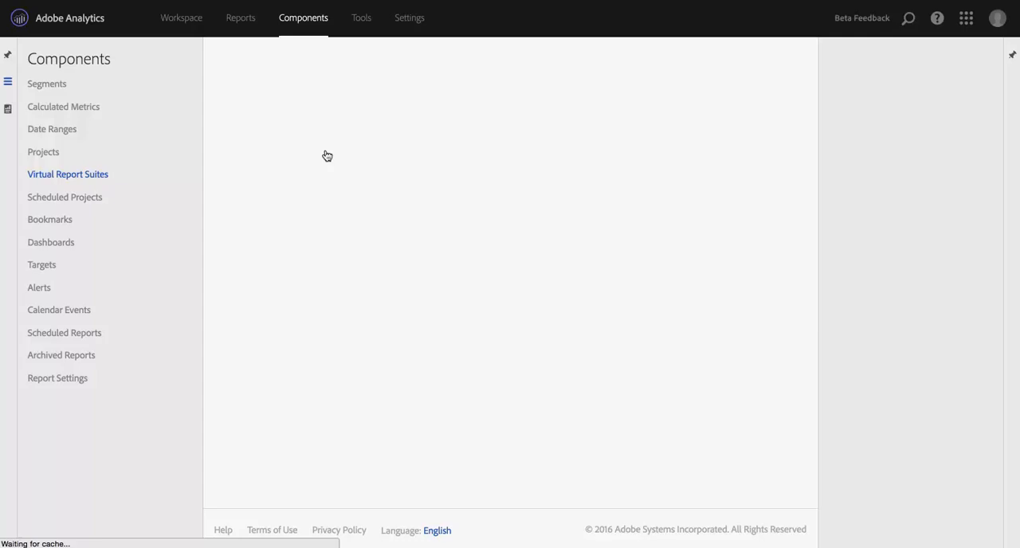
click(67, 174)
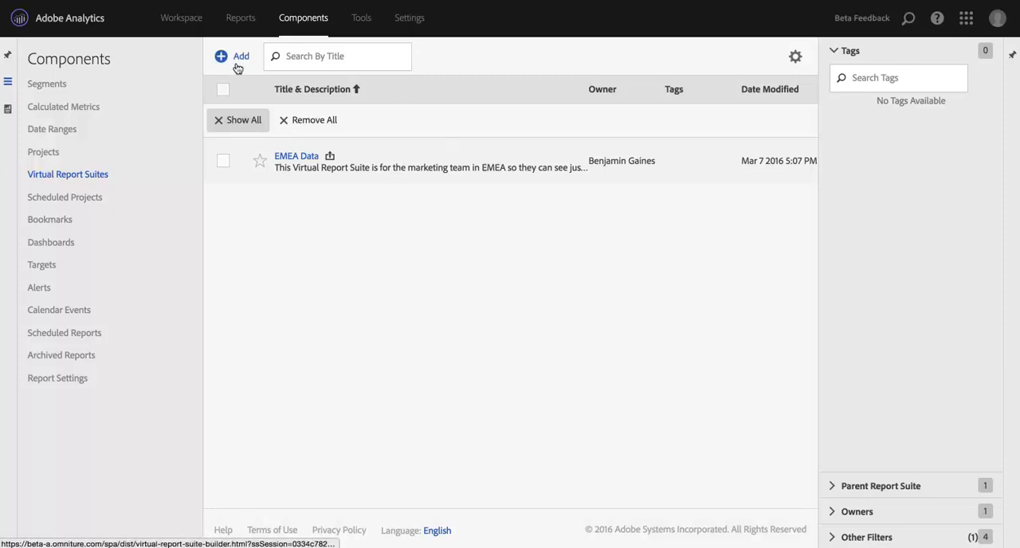
Step: Start a new virtual report suite named 'Campaign Data', described 'For my agency. Does not include non-campaign data.'
click(233, 56)
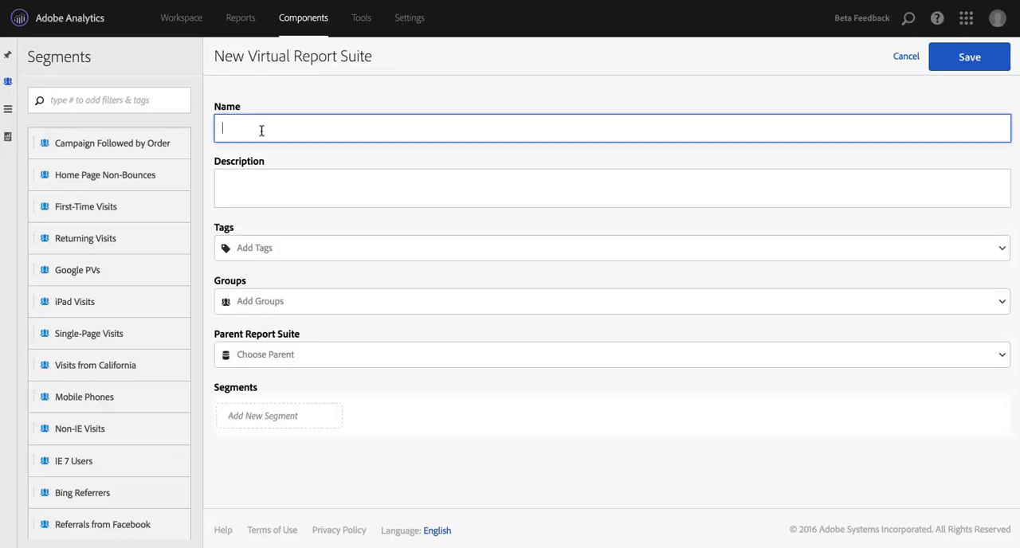
text(Campa)
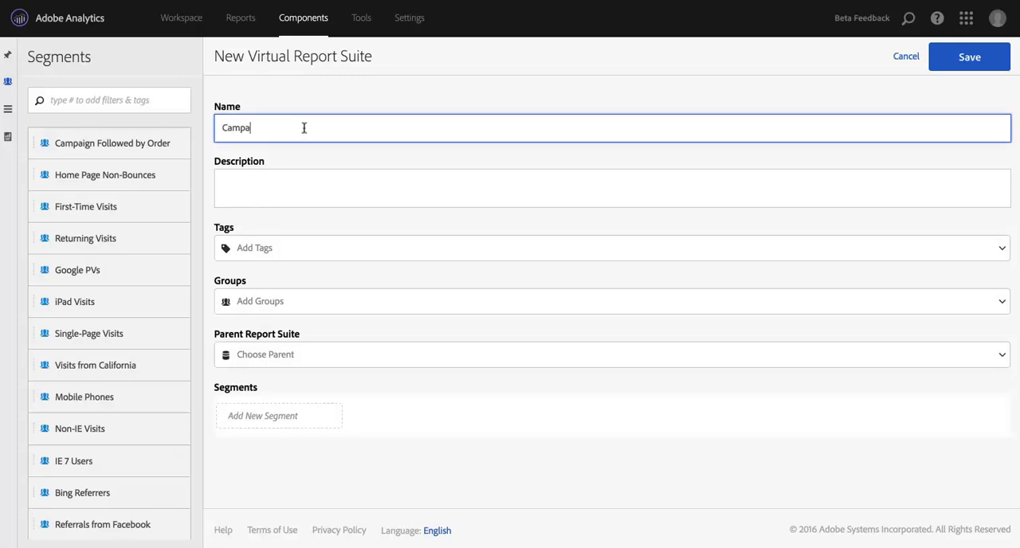
text(ign Data)
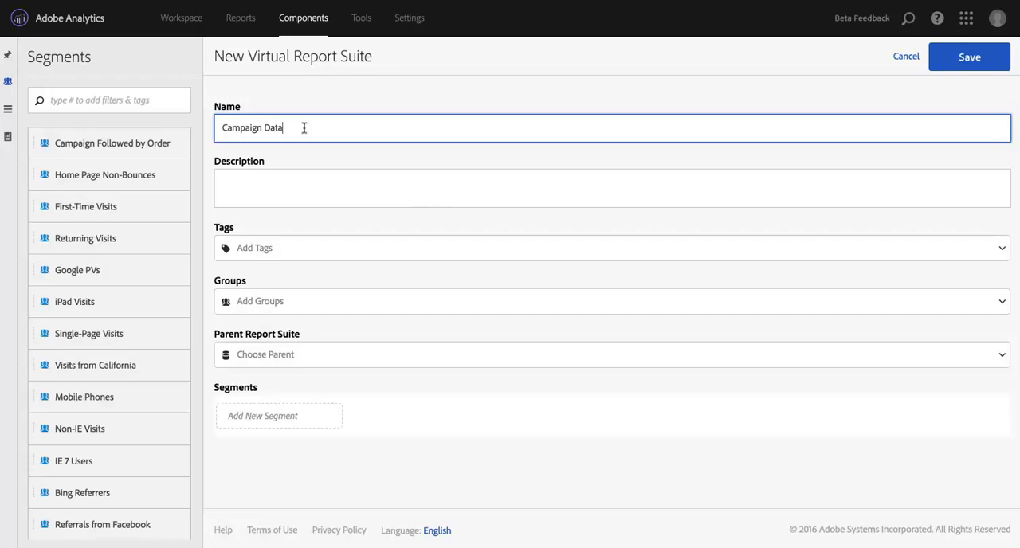
text(For my a)
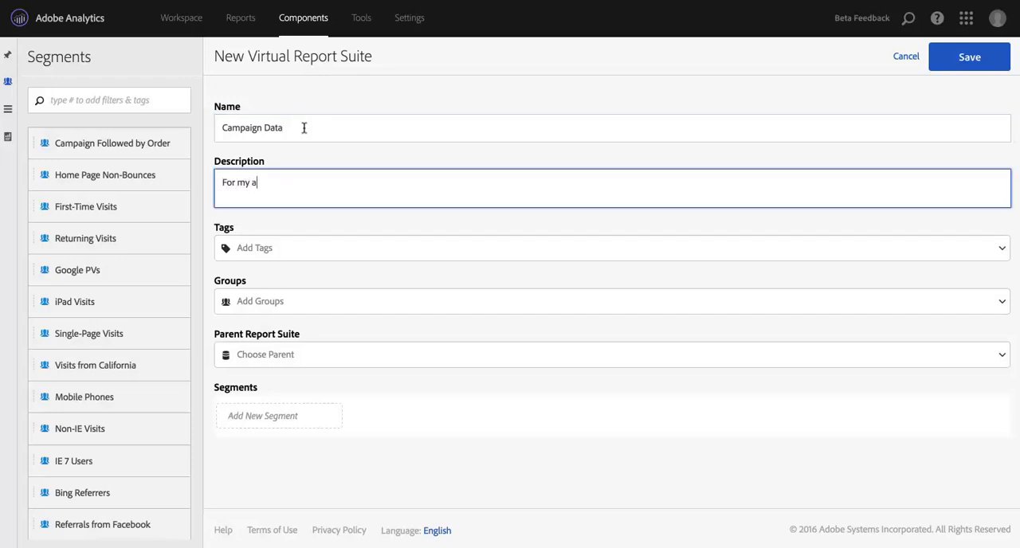
text(gency.)
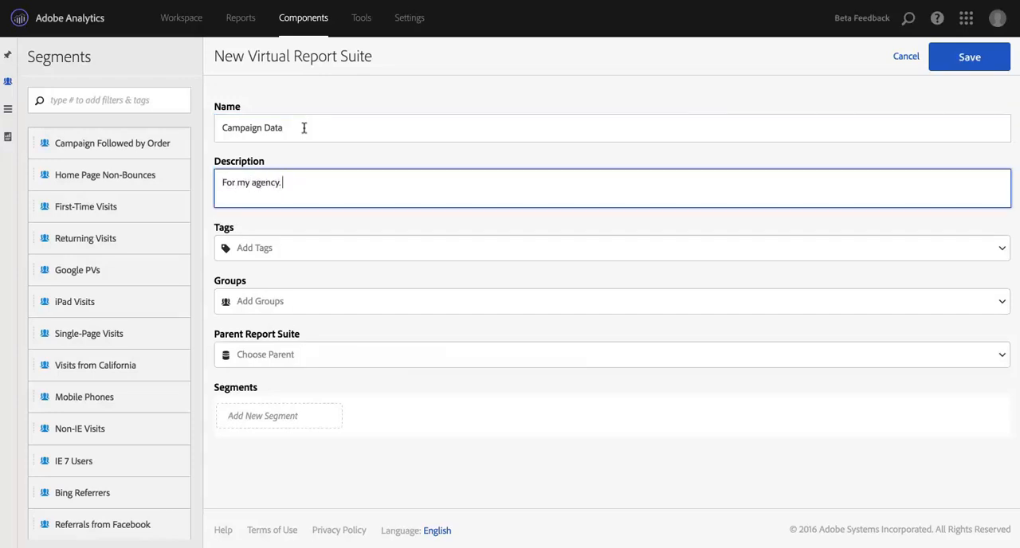
text(Does not include non-)
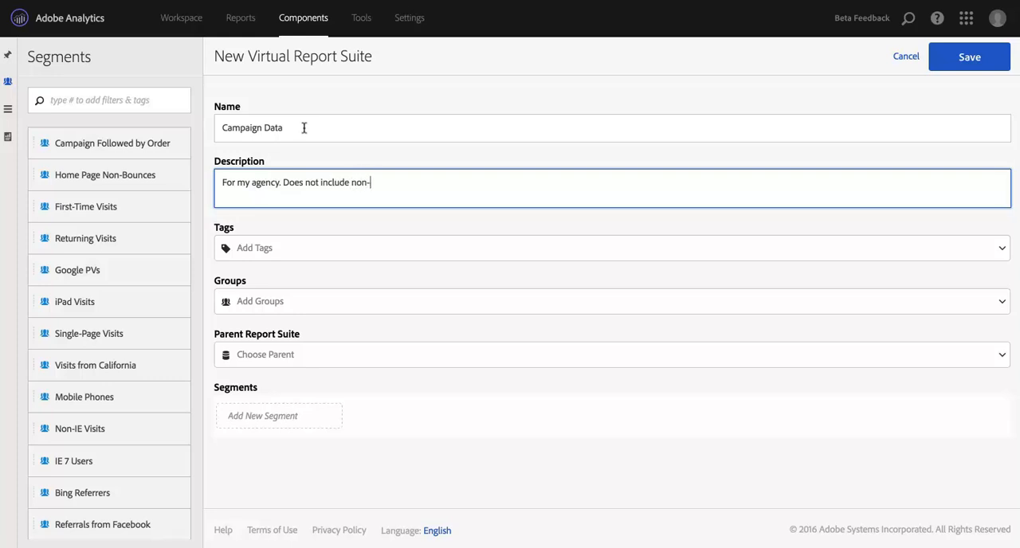
text(campaign data.)
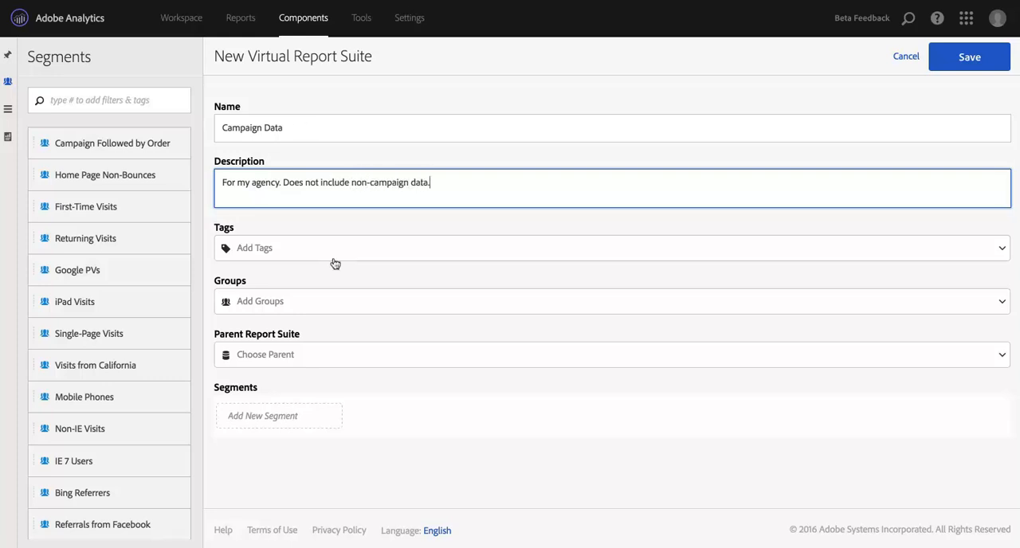
mouse_move(288, 253)
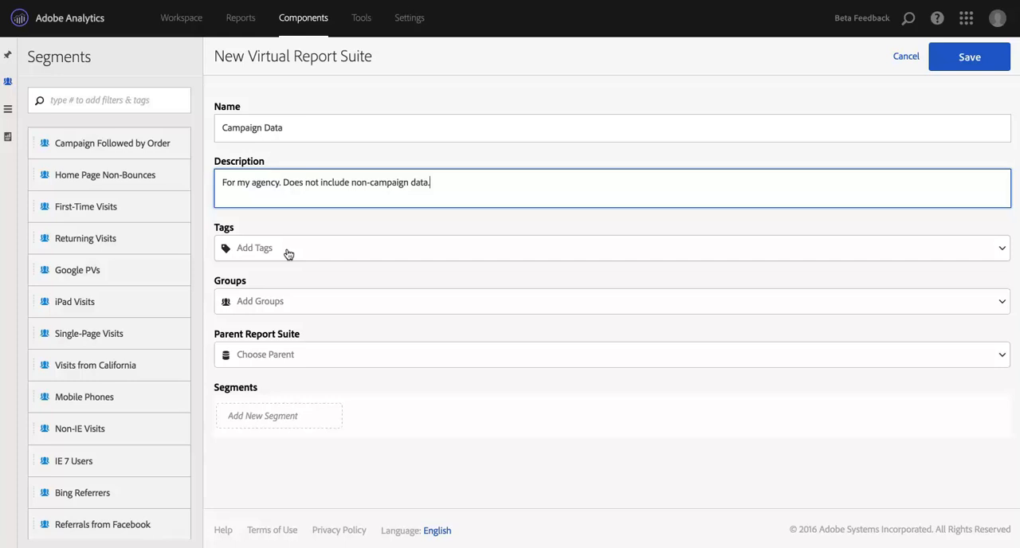
mouse_move(276, 252)
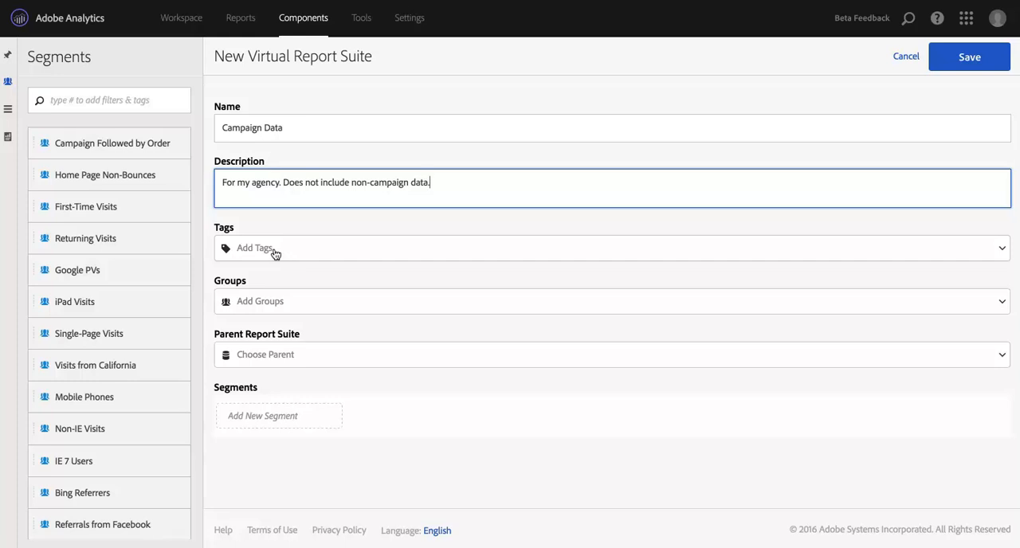
mouse_move(268, 289)
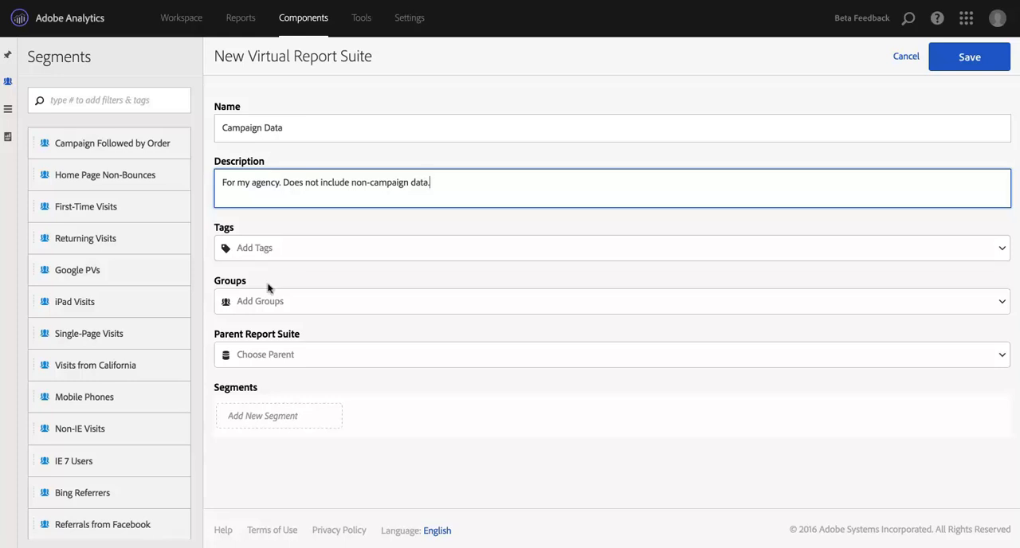
Step: Assign the Agency user group to the Campaign Data suite
click(612, 302)
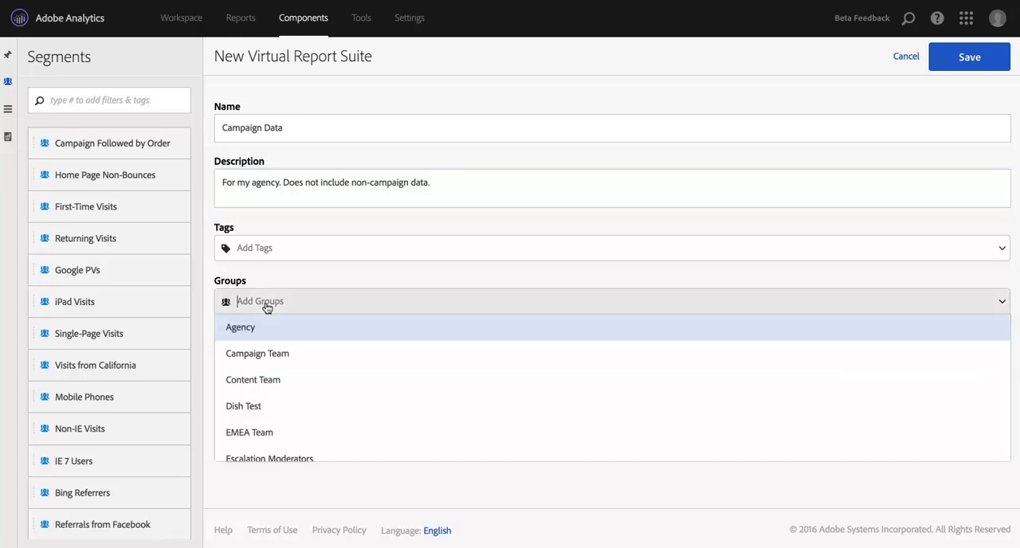
mouse_move(247, 341)
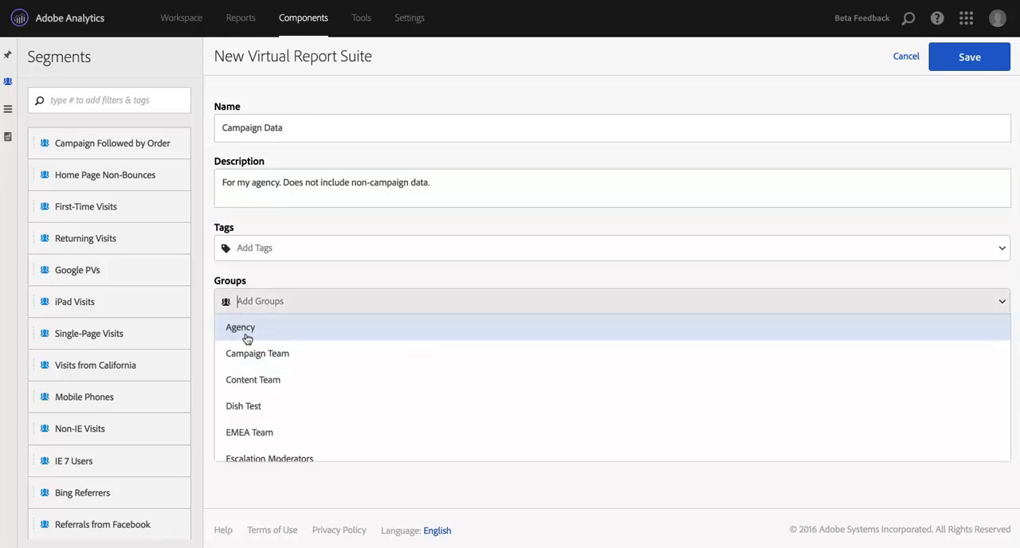
click(239, 327)
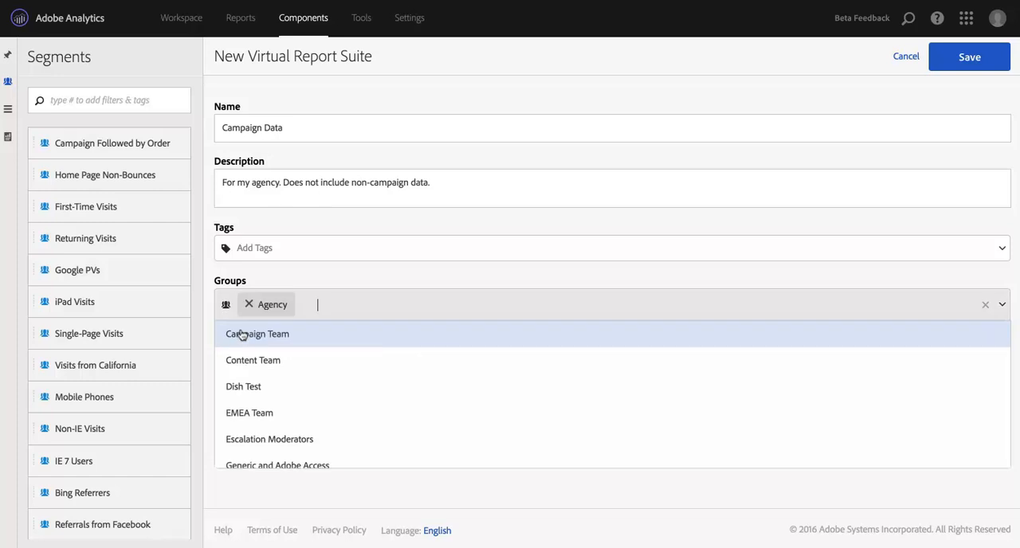
mouse_move(278, 335)
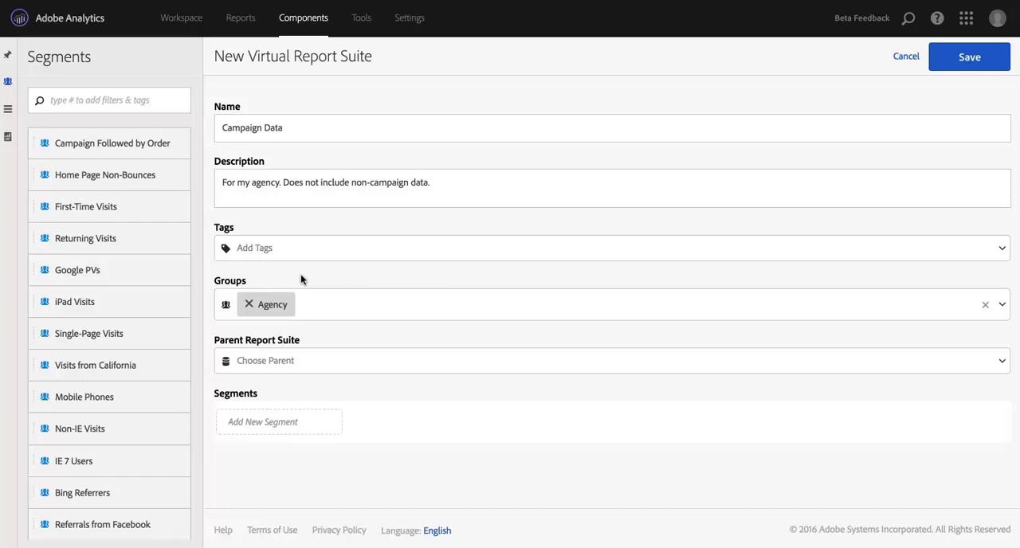
mouse_move(291, 276)
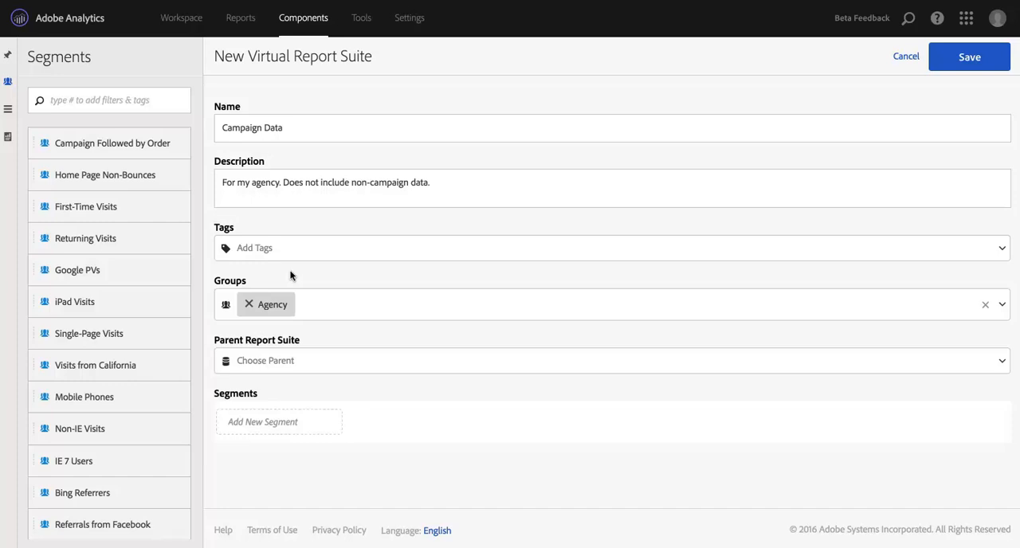
mouse_move(258, 281)
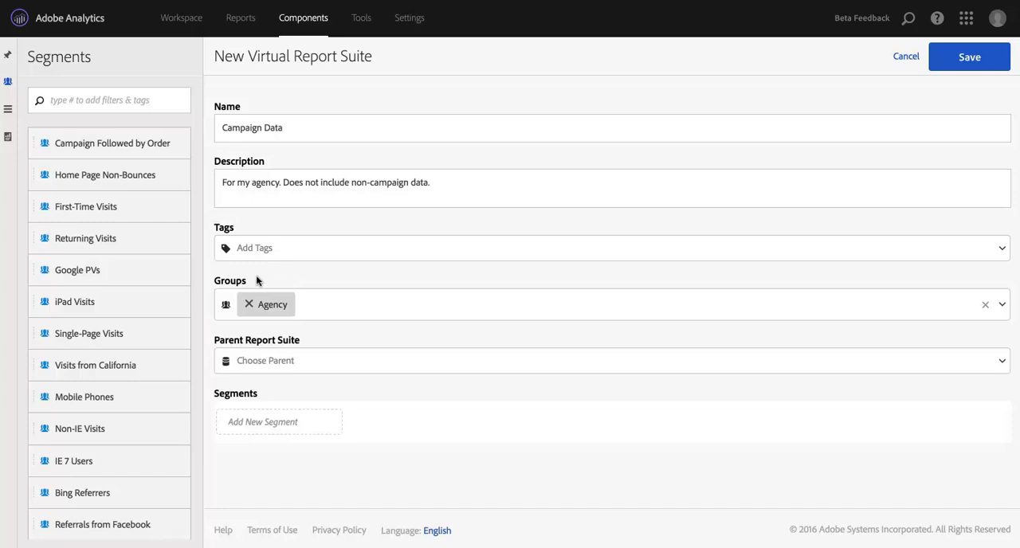
mouse_move(280, 275)
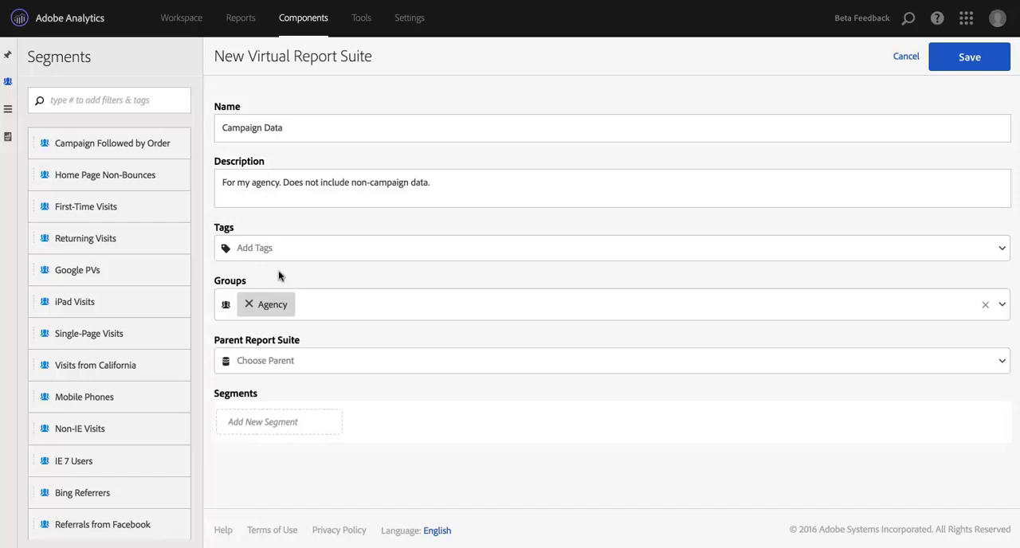
mouse_move(313, 418)
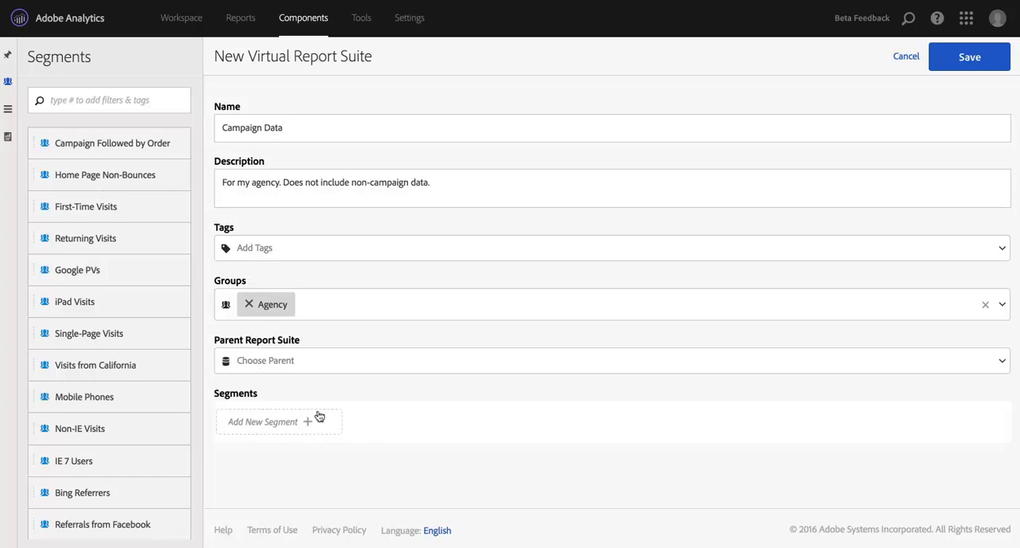
Step: Set We.Outdoors 2015 as parent and add the Campaign Followed by Order segment
click(614, 361)
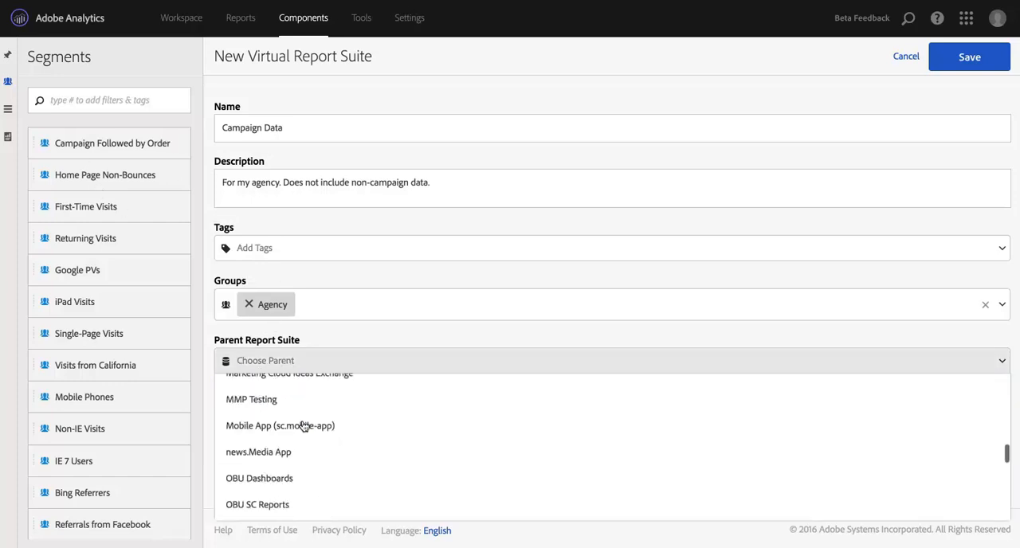
scroll(down, 3)
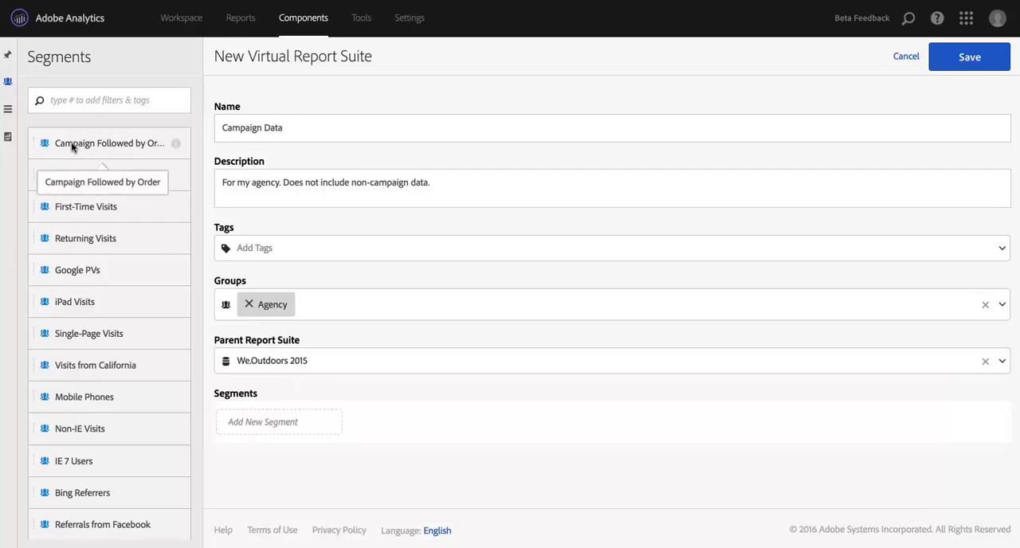
drag(110, 144, 301, 421)
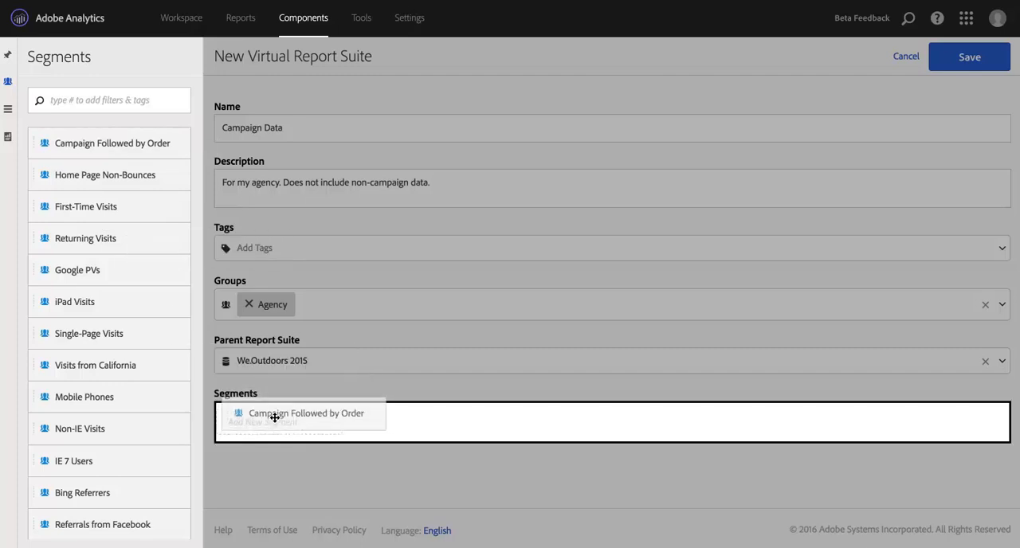
click(306, 413)
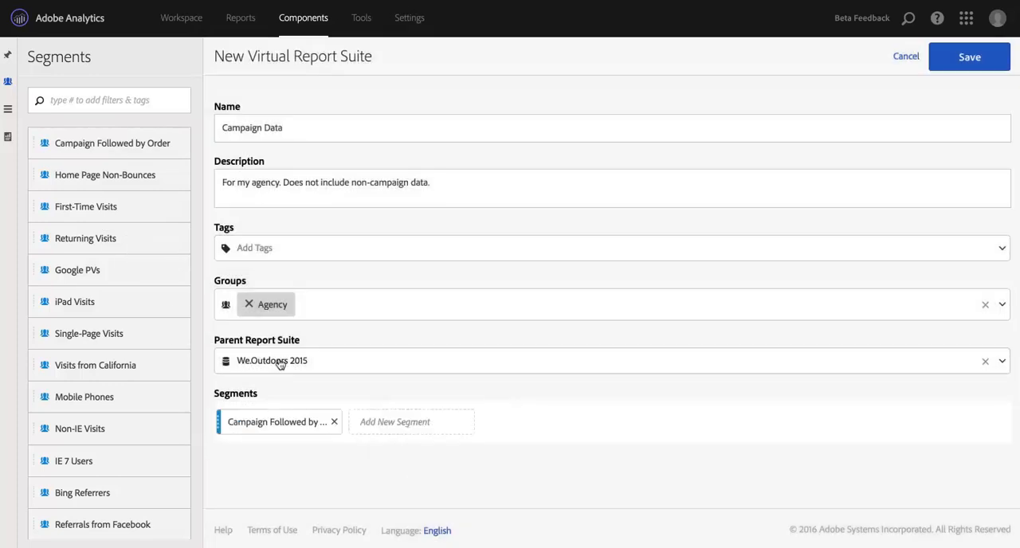
mouse_move(434, 491)
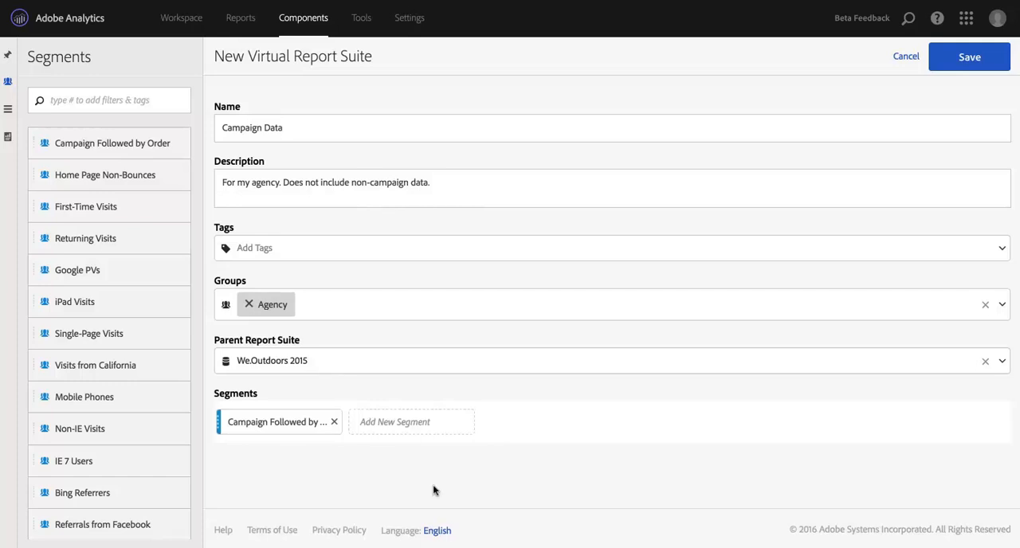
mouse_move(455, 490)
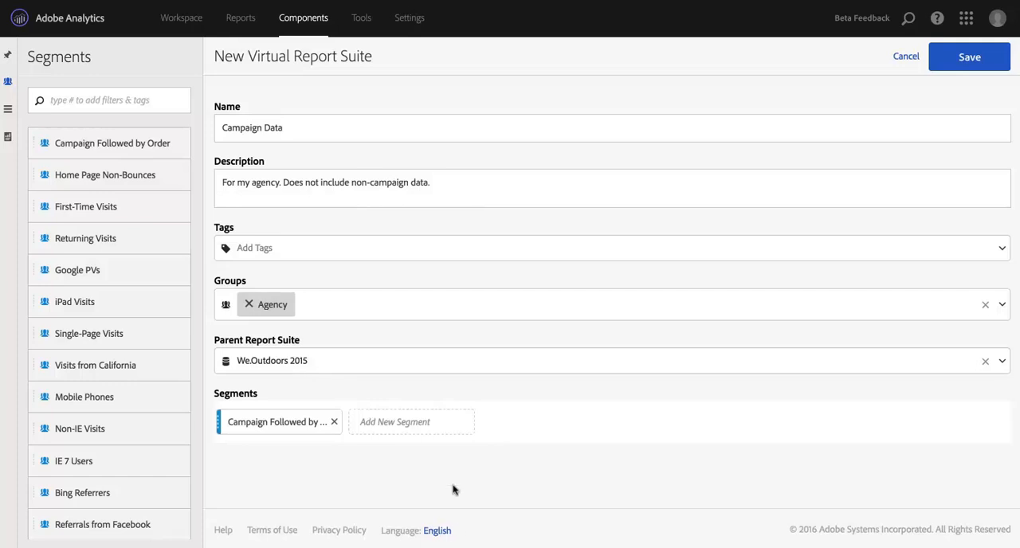
mouse_move(622, 424)
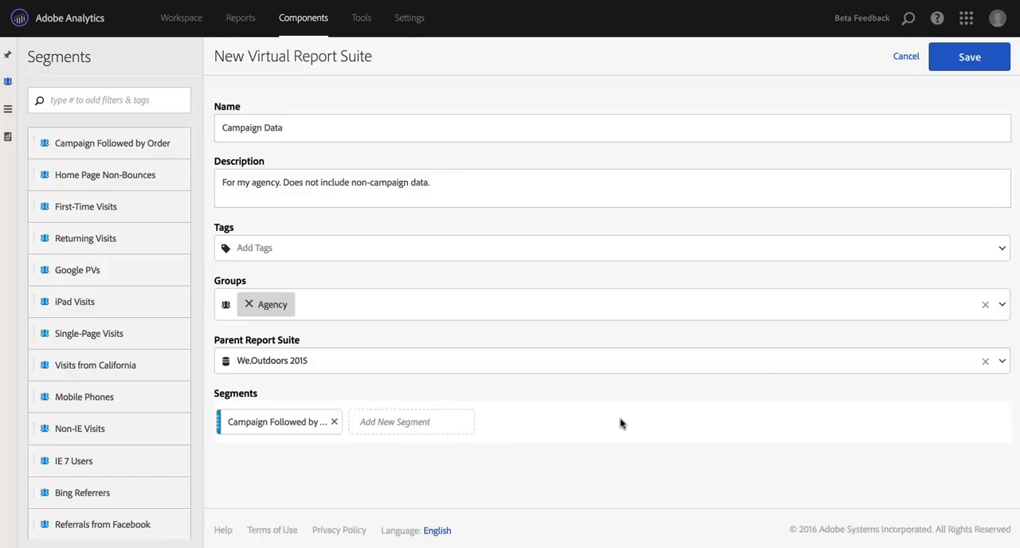
mouse_move(430, 430)
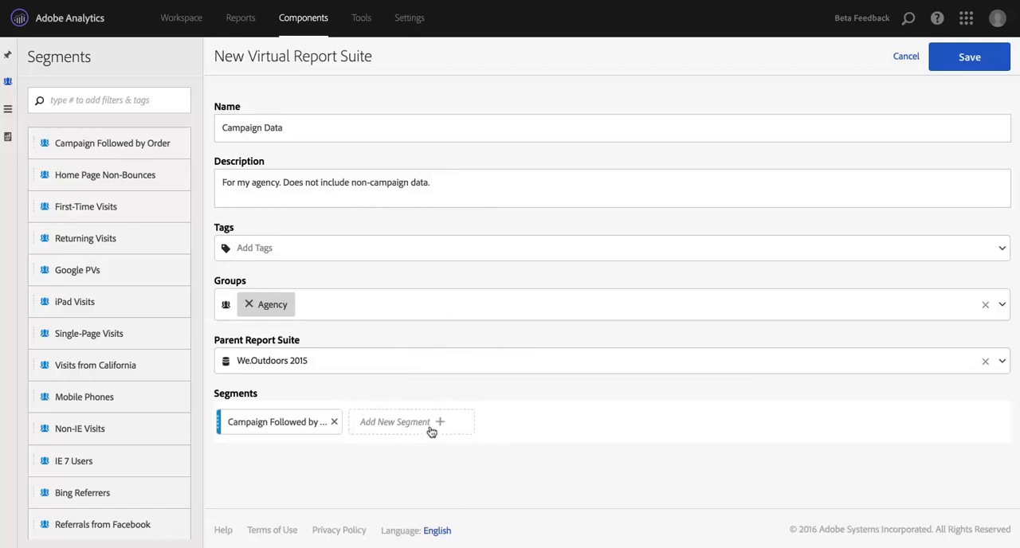
mouse_move(443, 437)
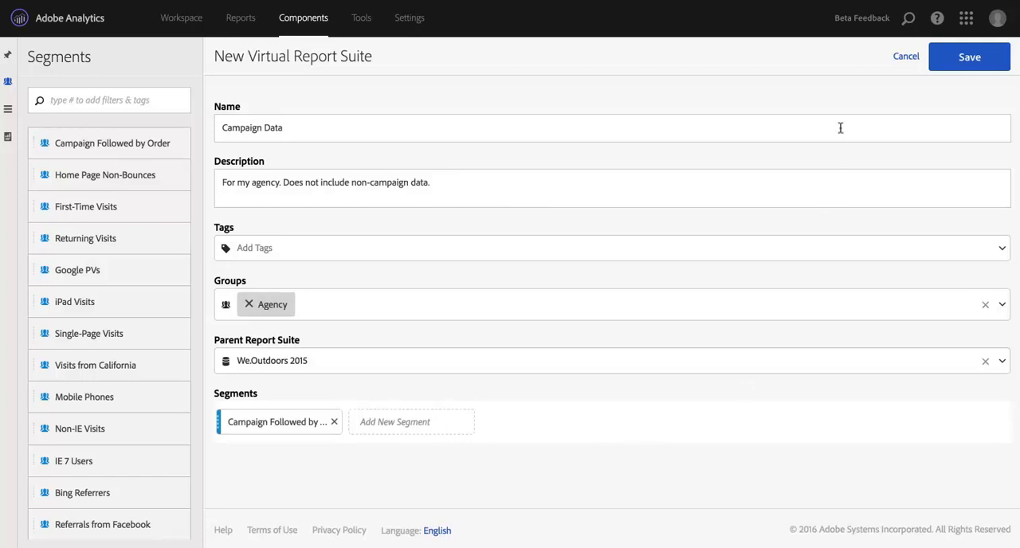
mouse_move(947, 99)
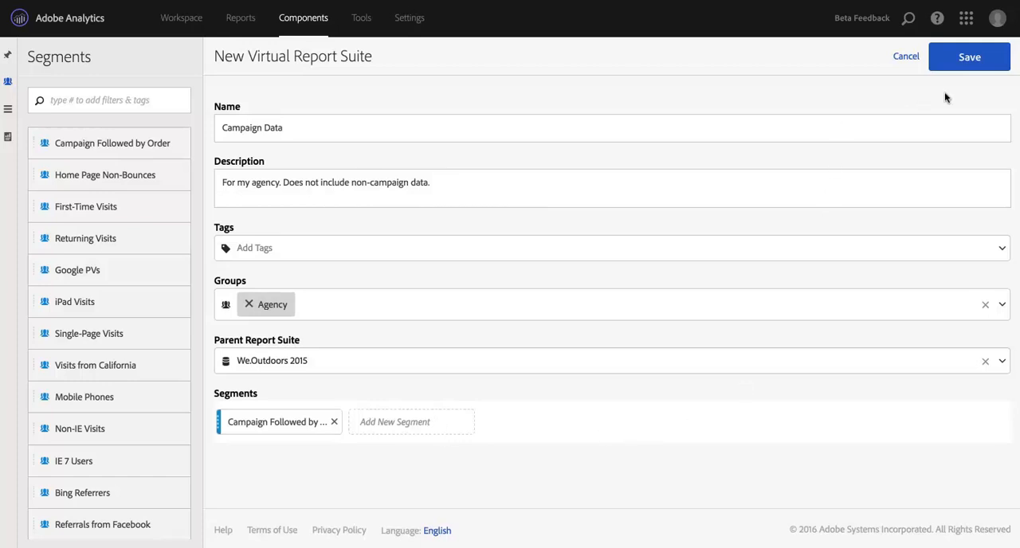
Step: Save Campaign Data so it appears in the virtual report suites list with EMEA Data
click(969, 58)
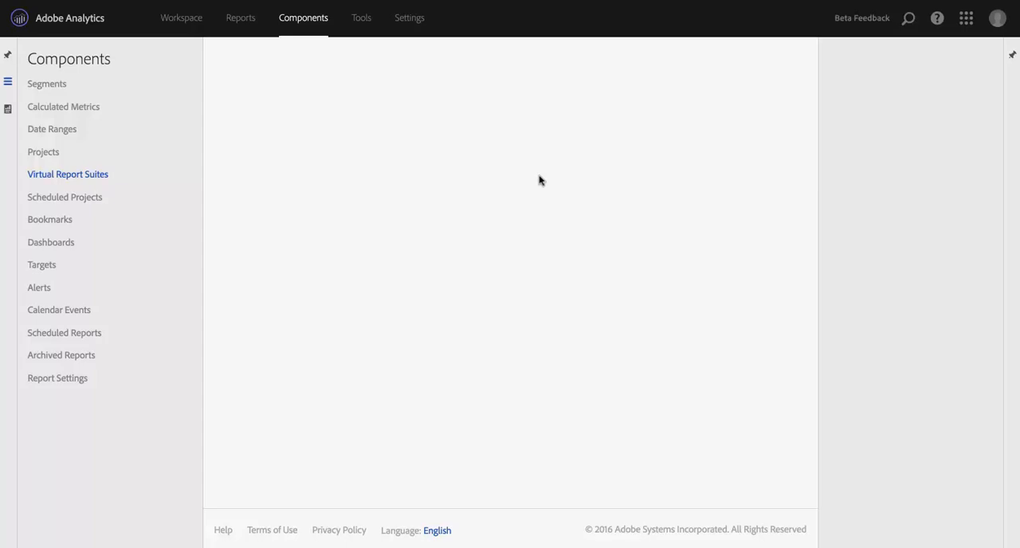
click(67, 173)
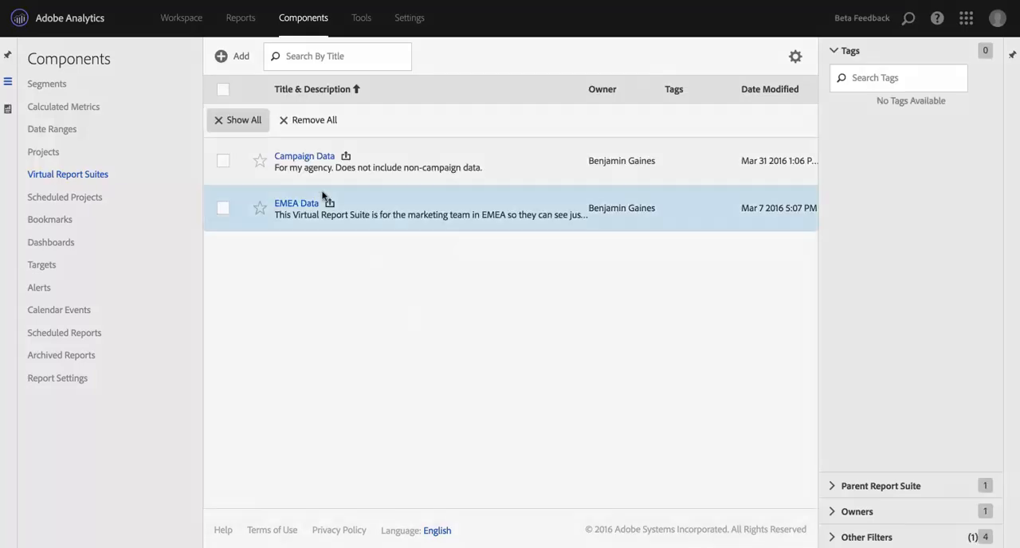
mouse_move(414, 193)
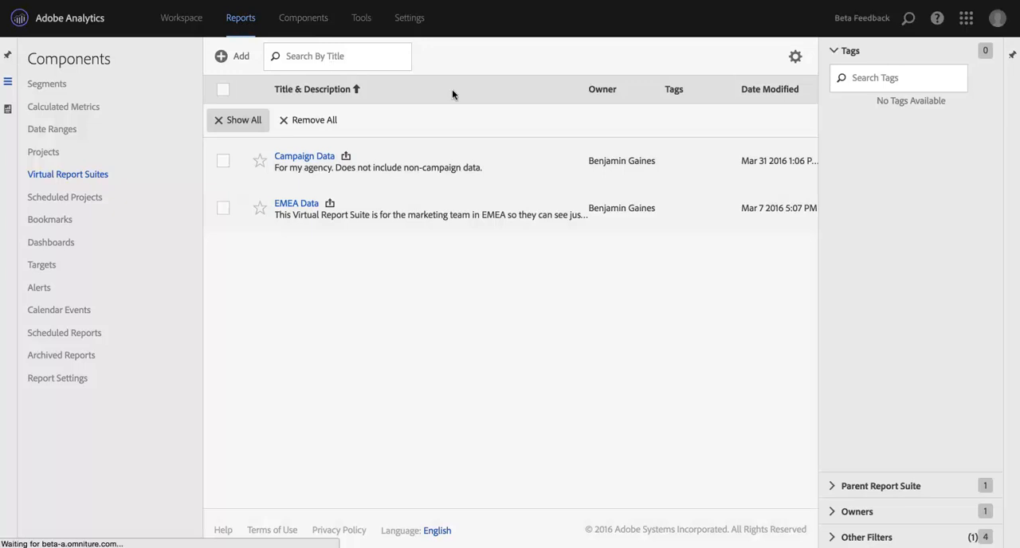
mouse_move(518, 415)
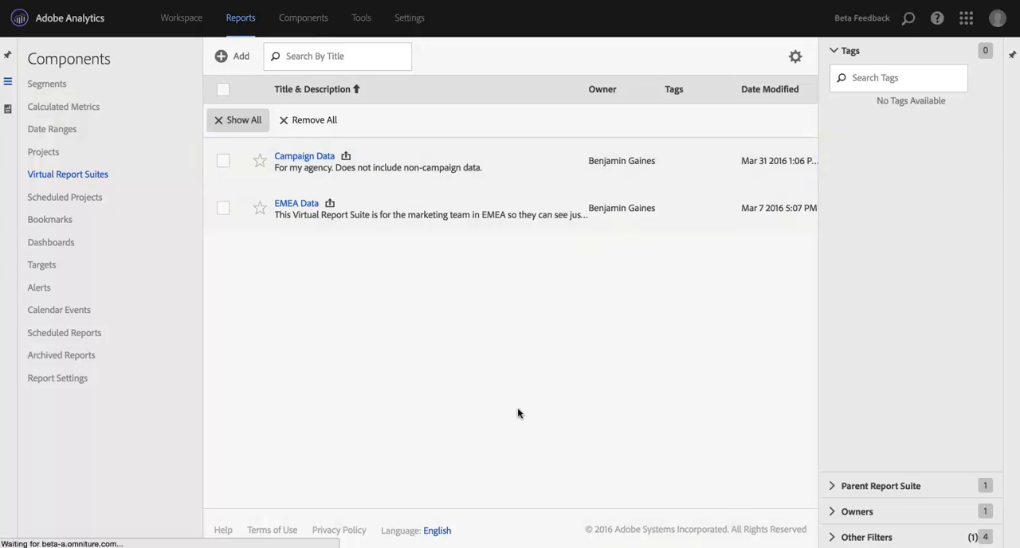
Step: Go to Reports and show the Campaigns > Tracking Code > Campaign Name report
click(241, 18)
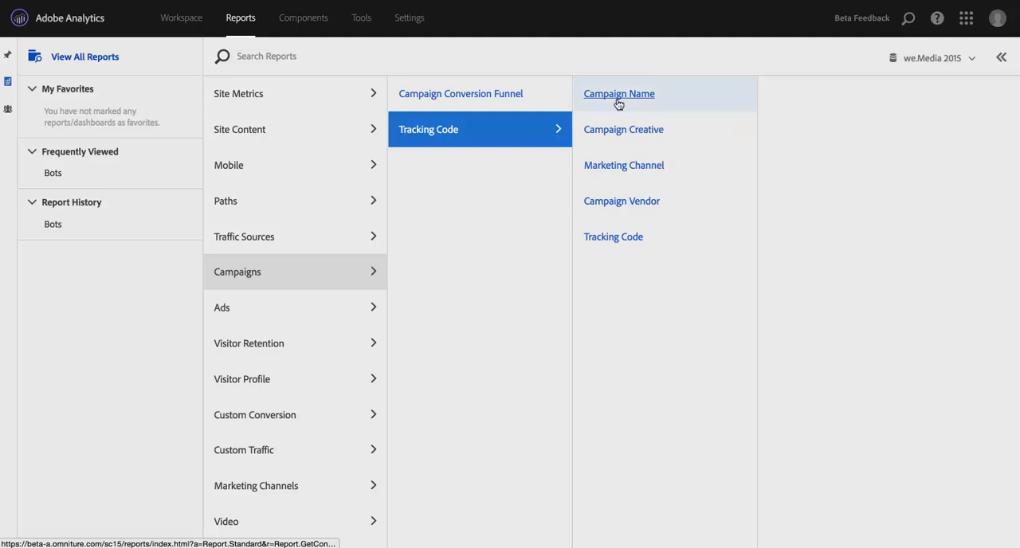
click(618, 93)
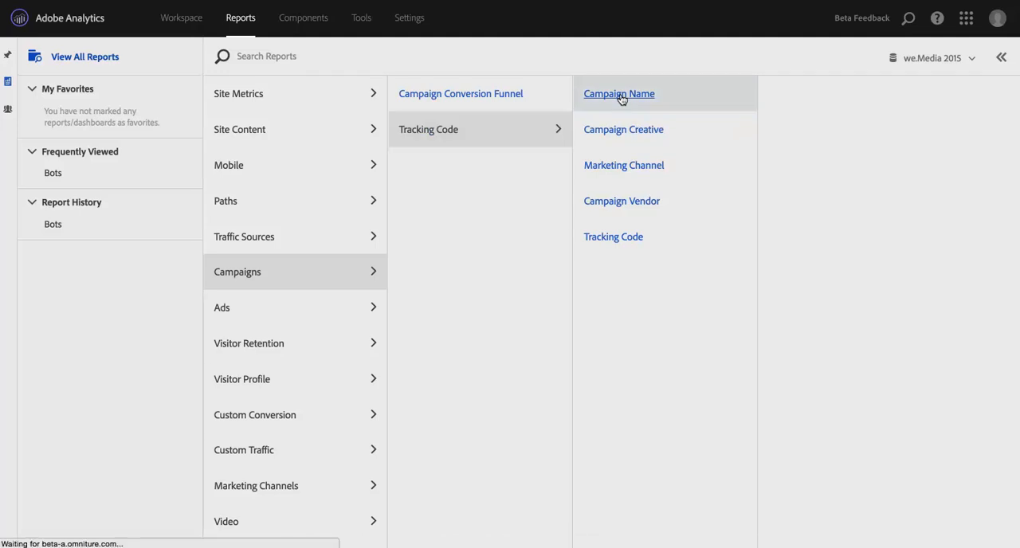
click(618, 92)
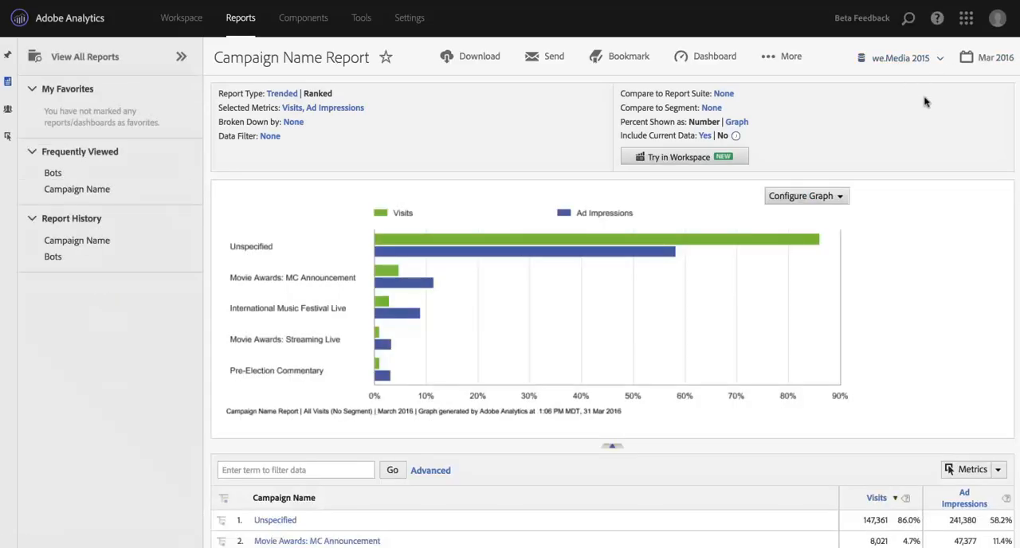
mouse_move(900, 57)
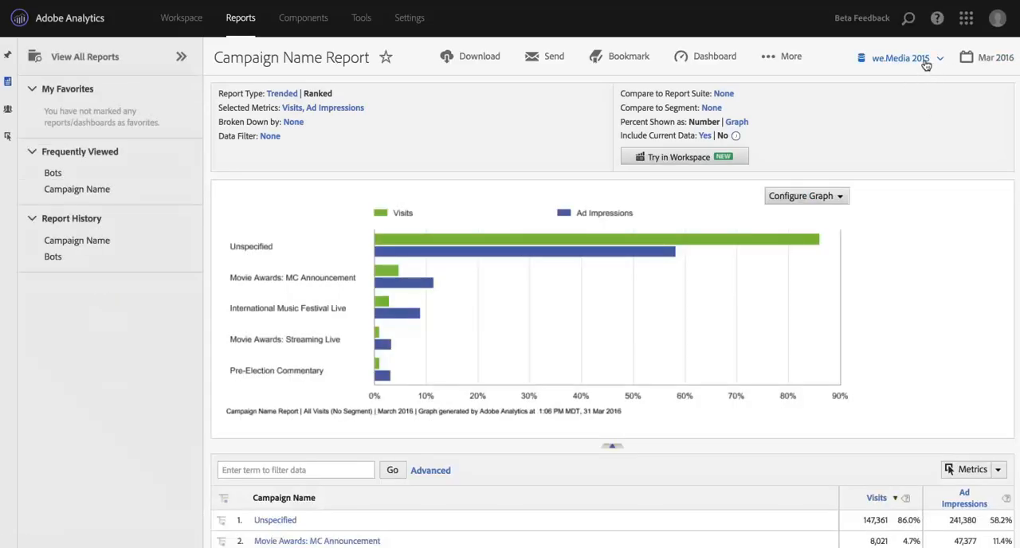
Step: Browse the report suite selector to find Campaign Data and view its details
click(901, 57)
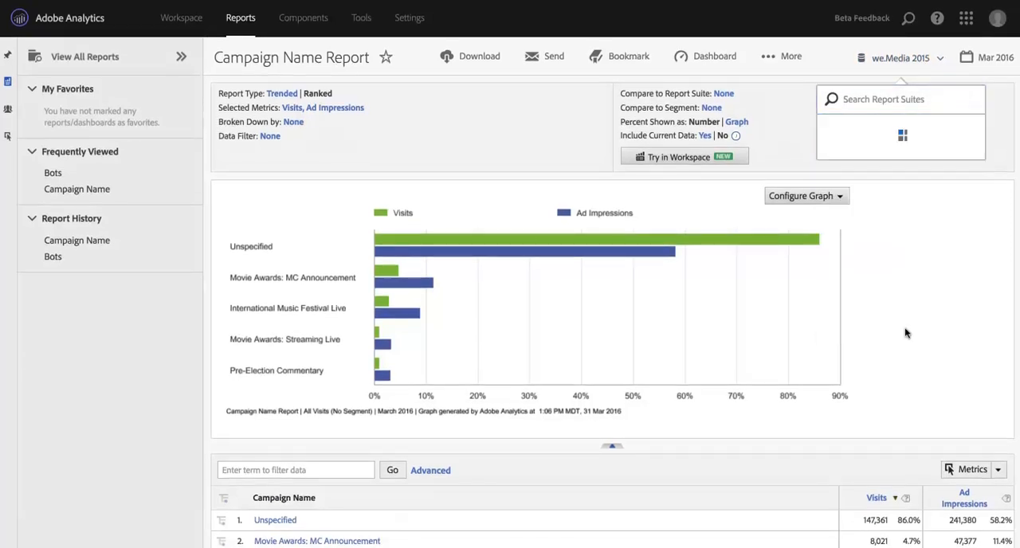
click(902, 134)
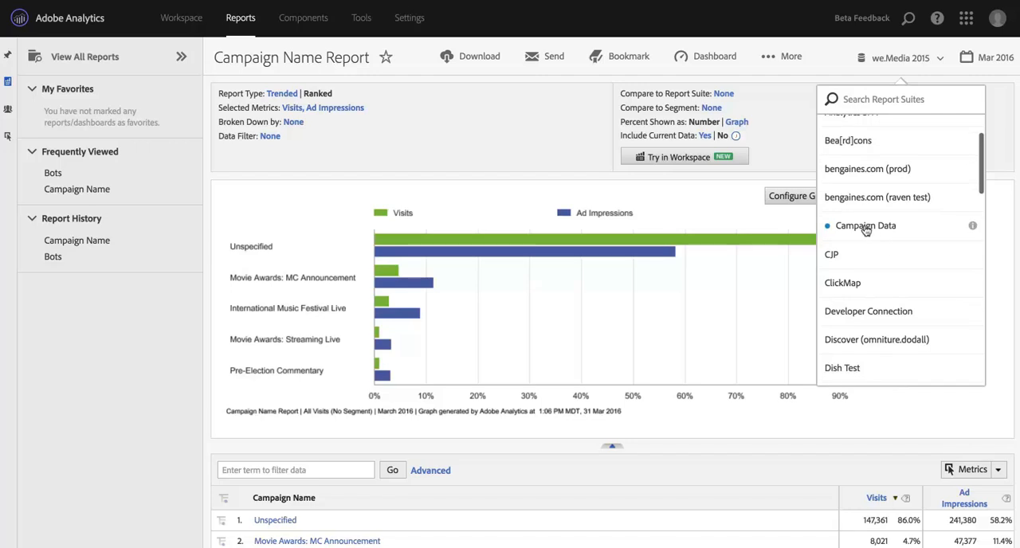
scroll(up, 3)
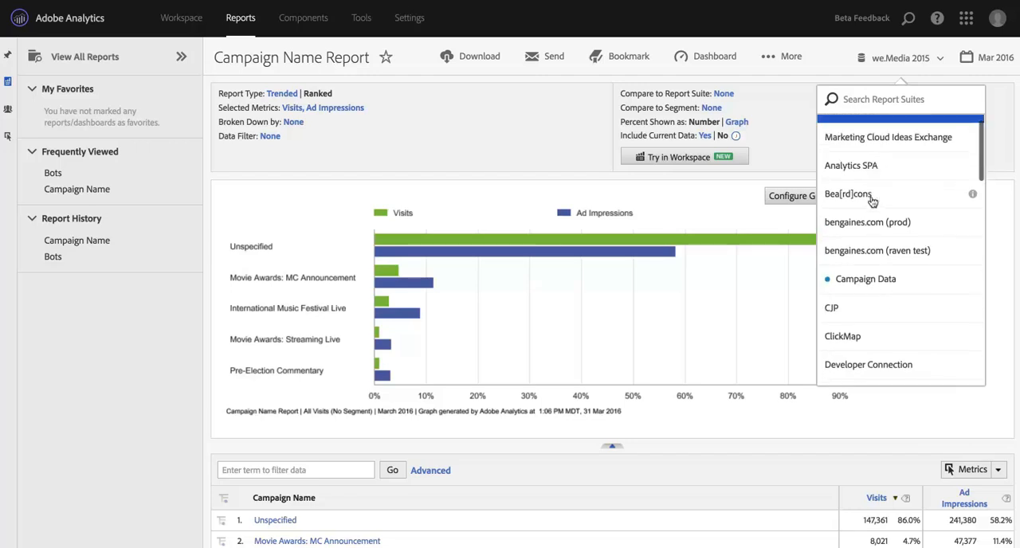
scroll(down, 3)
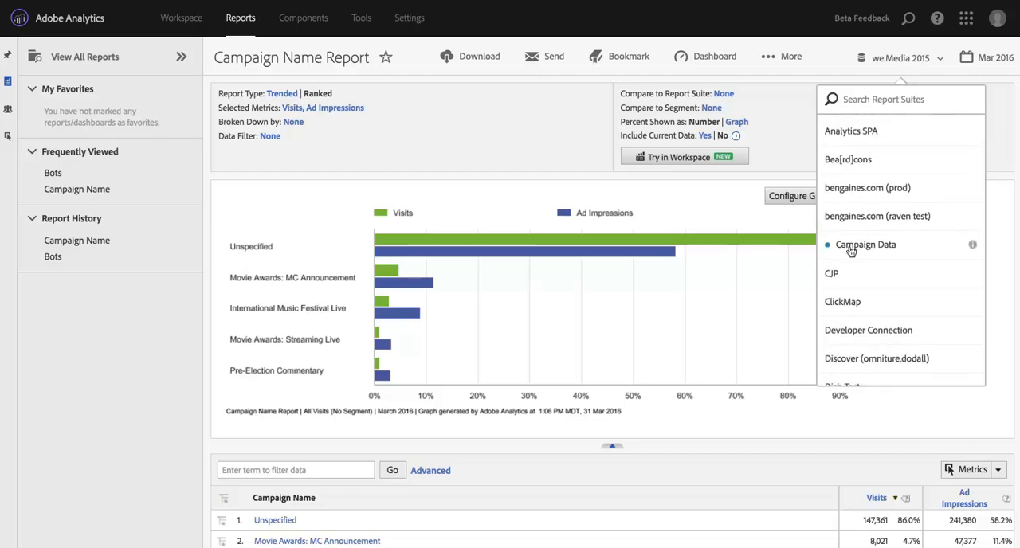
mouse_move(839, 250)
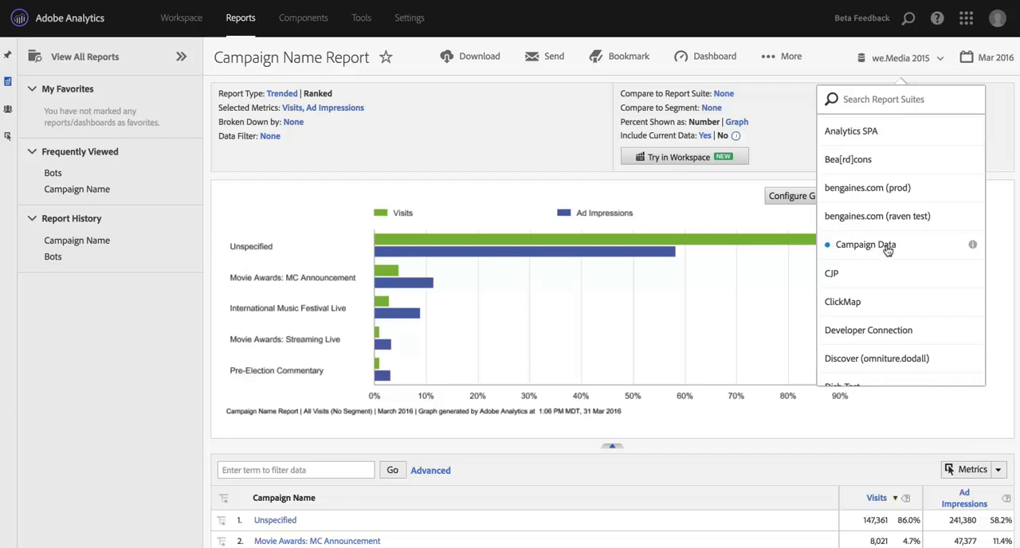
scroll(up, 3)
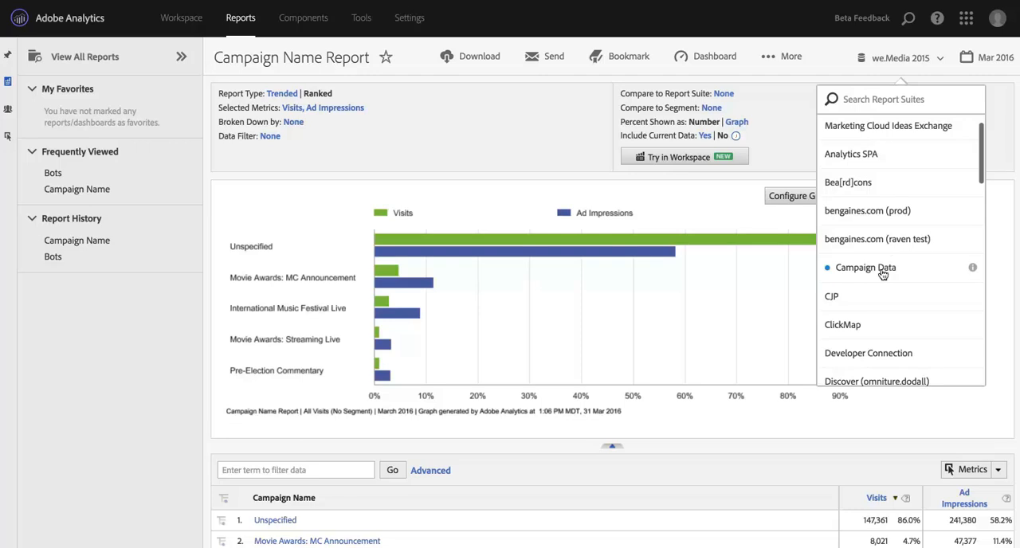
scroll(up, 3)
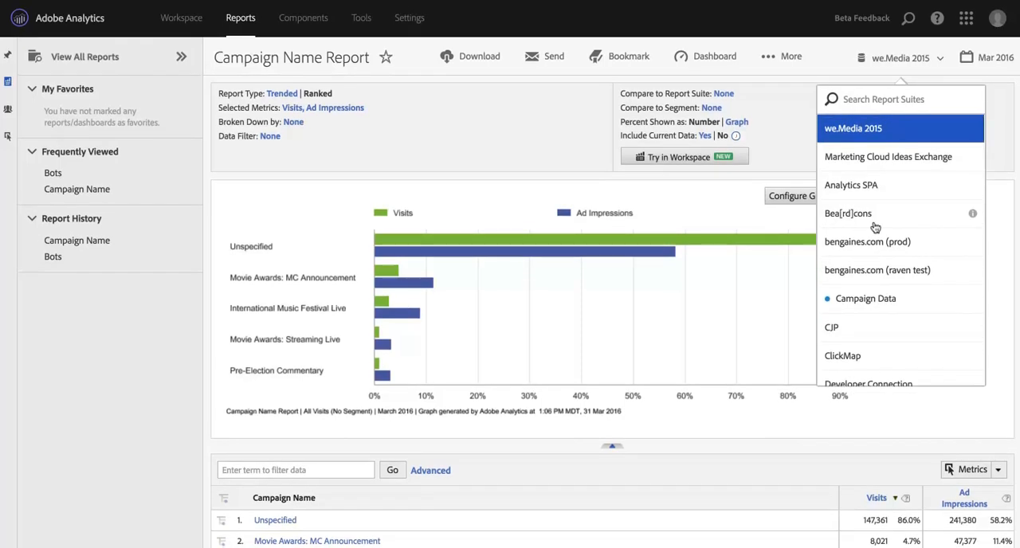
scroll(down, 3)
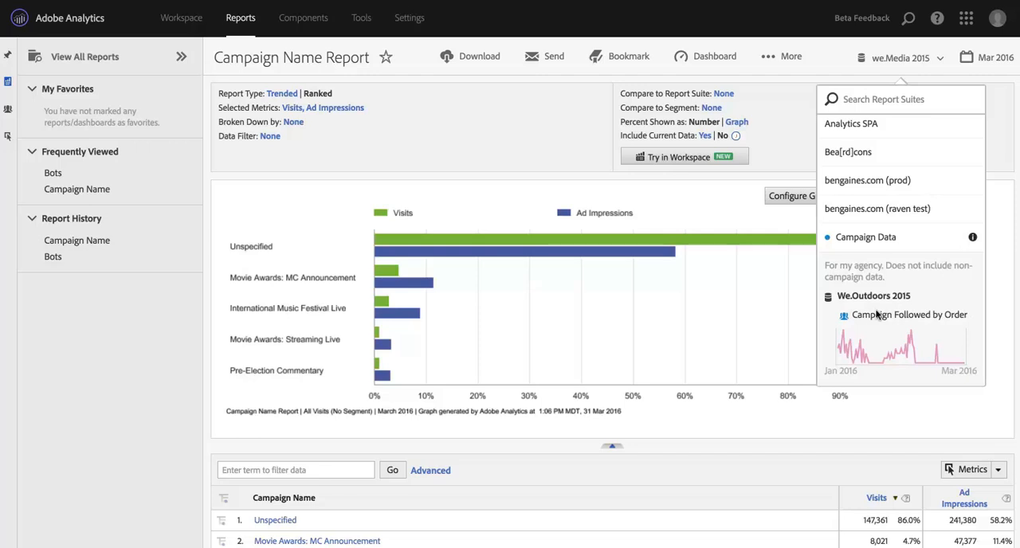
mouse_move(851, 382)
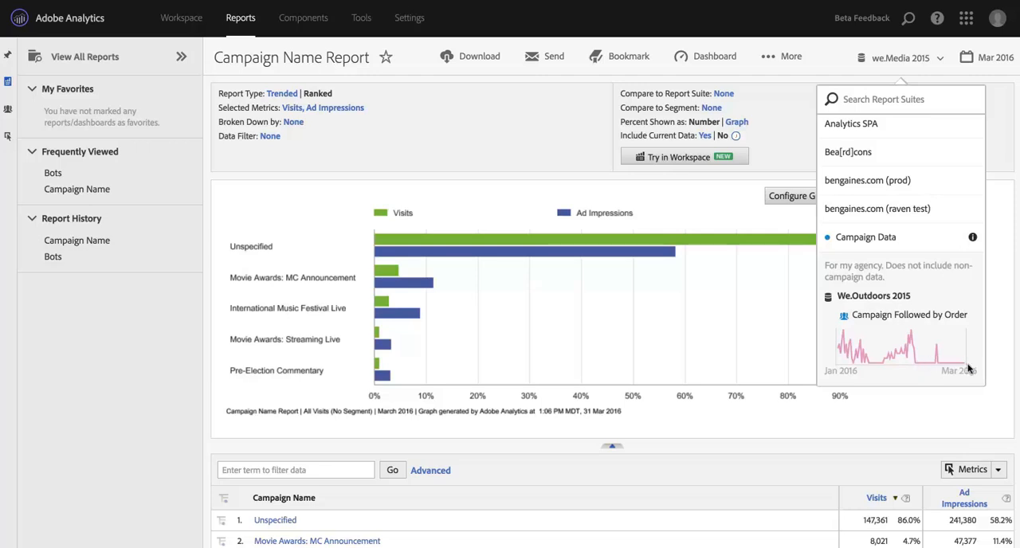
mouse_move(921, 361)
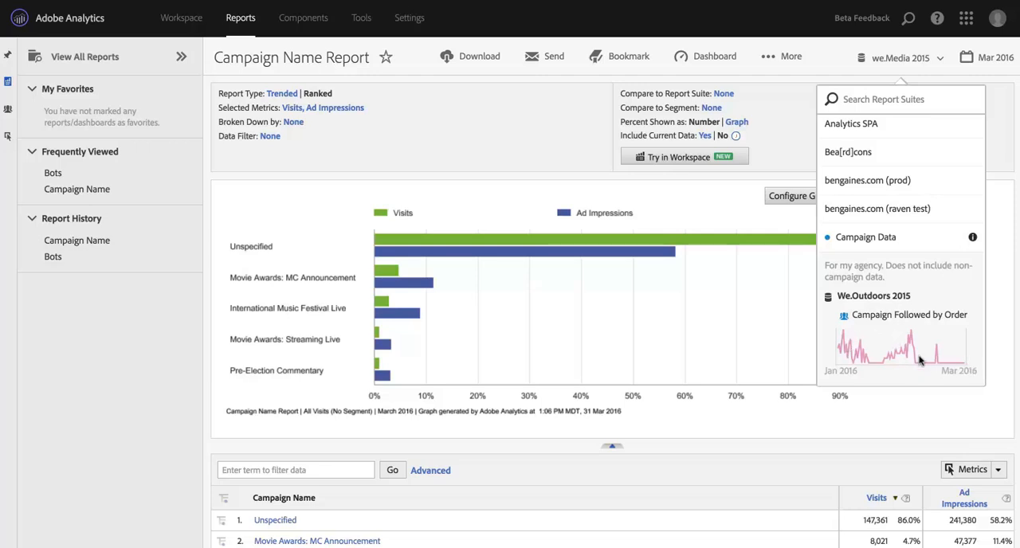
mouse_move(880, 333)
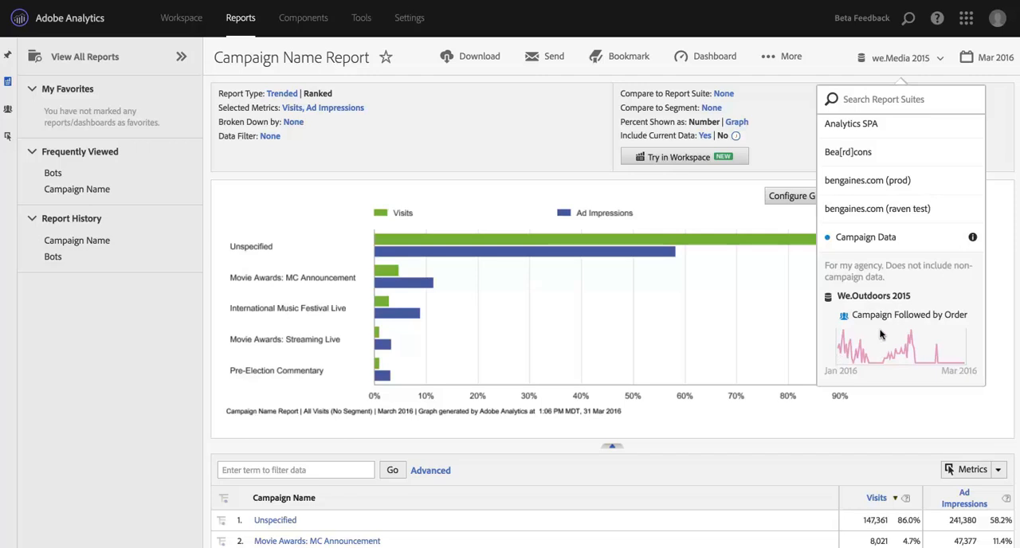
mouse_move(905, 321)
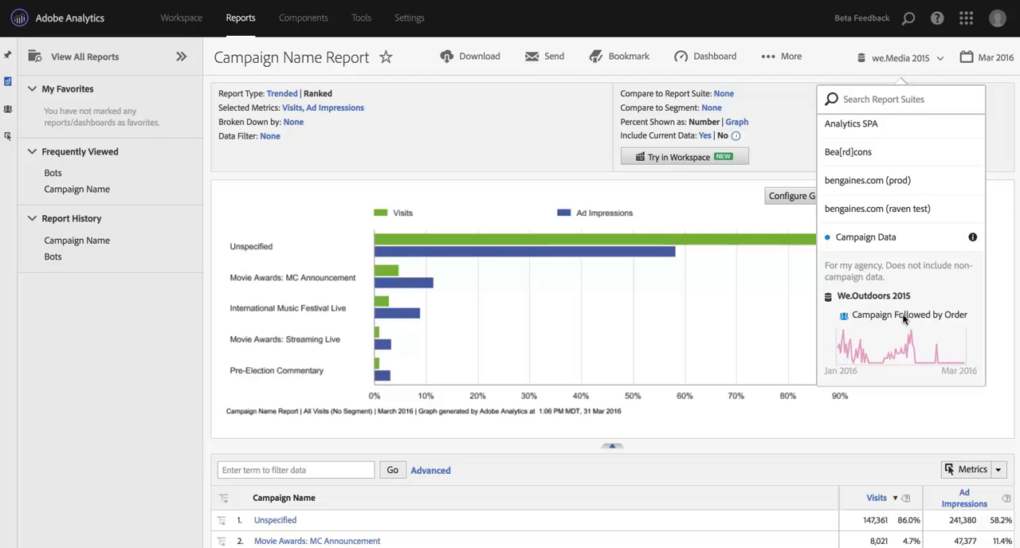
mouse_move(867, 293)
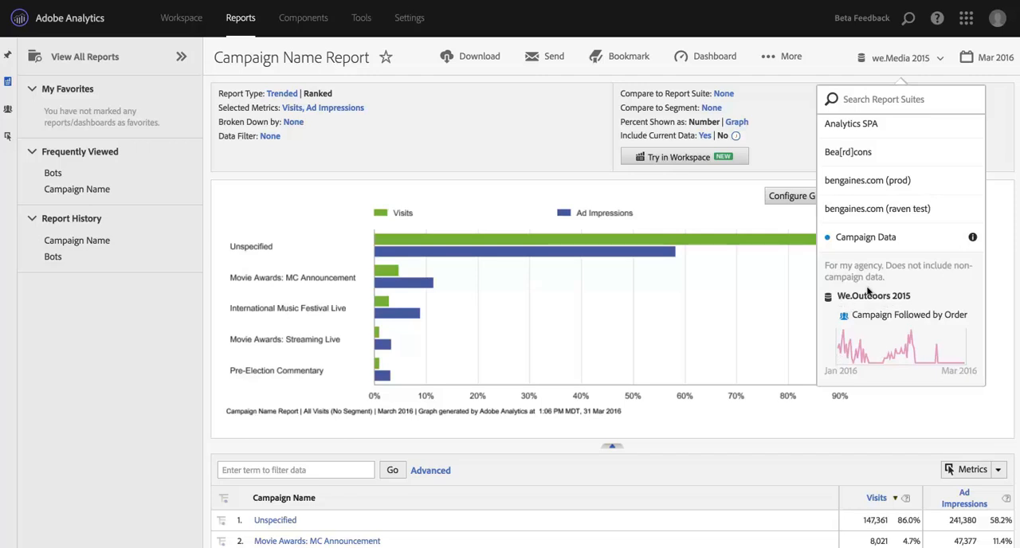
mouse_move(859, 321)
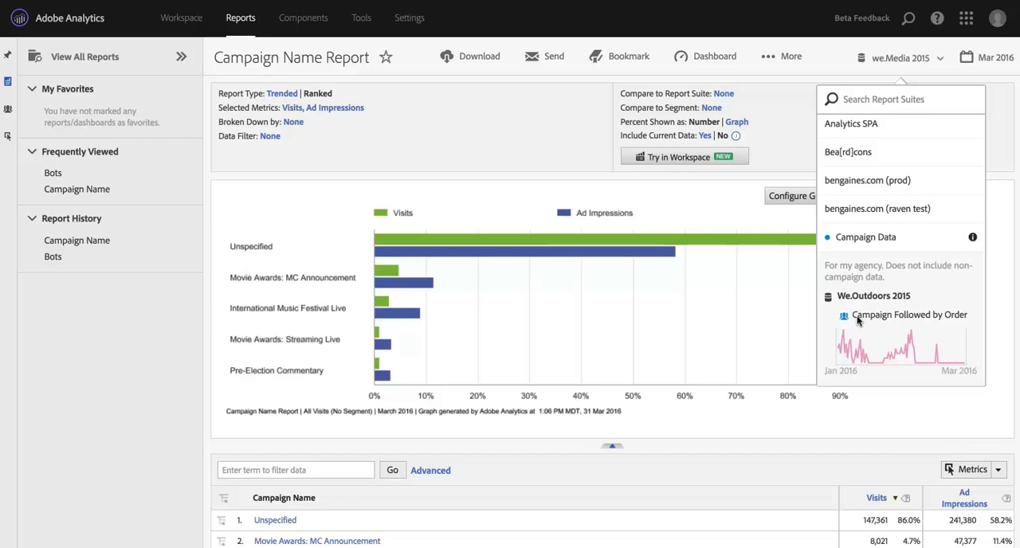
mouse_move(917, 125)
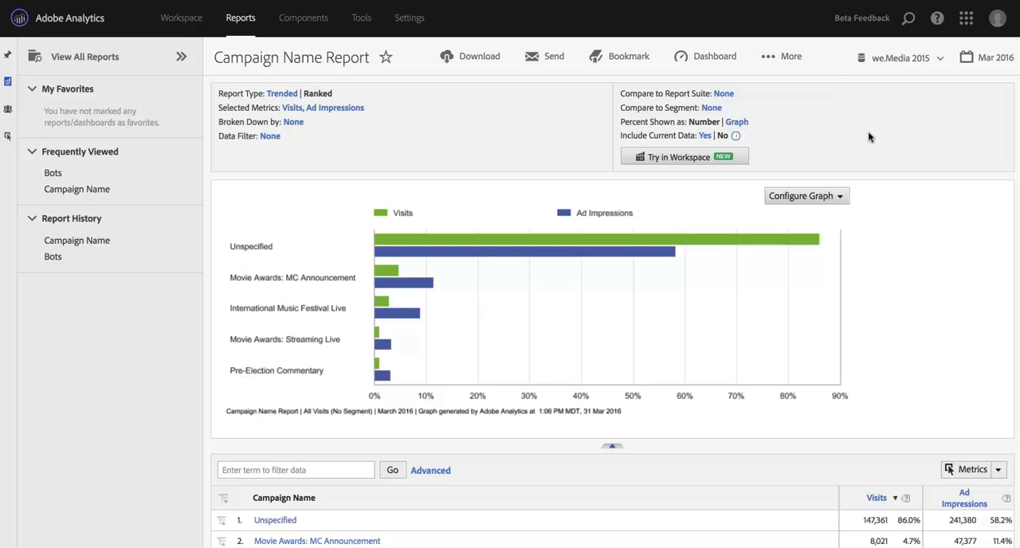
mouse_move(864, 137)
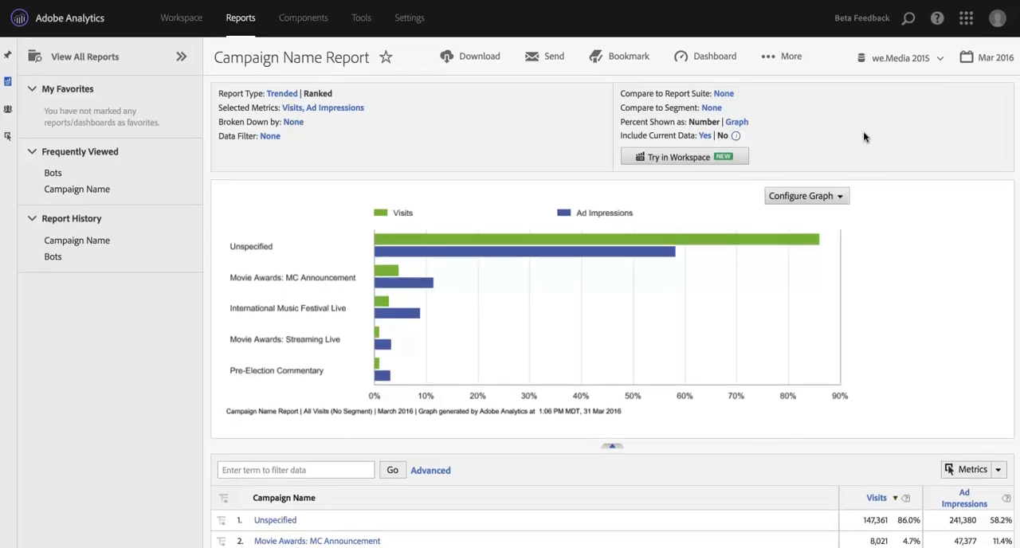
mouse_move(894, 97)
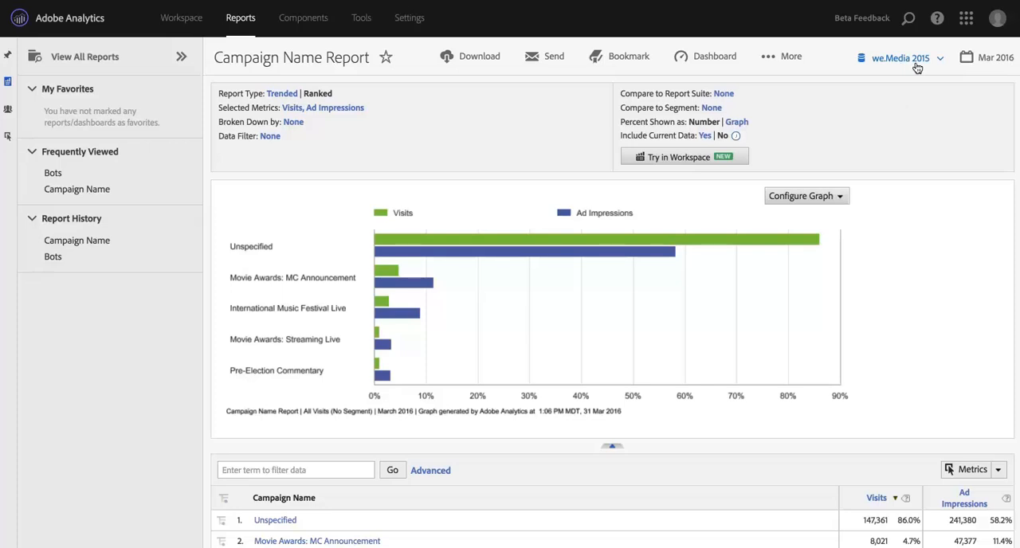
mouse_move(412, 116)
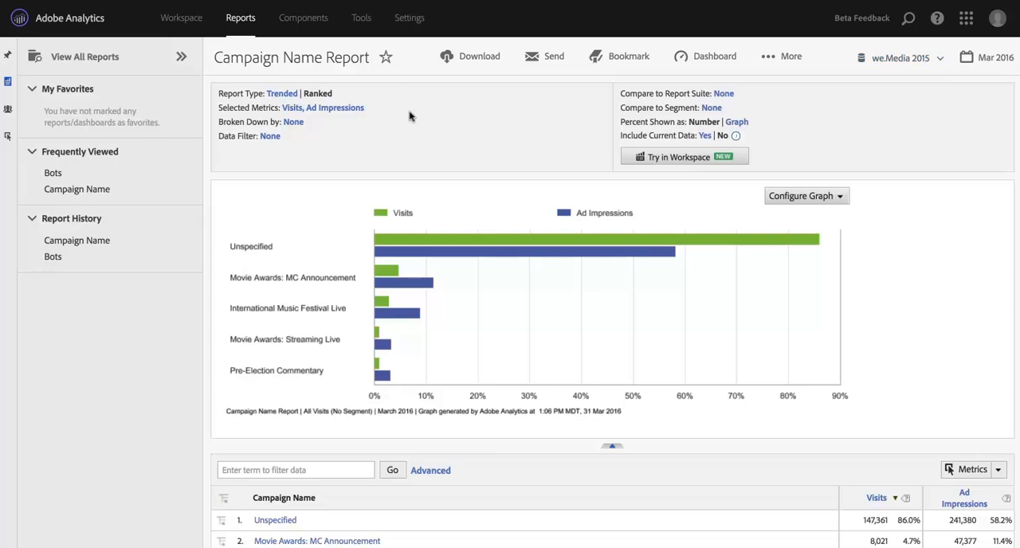
mouse_move(884, 105)
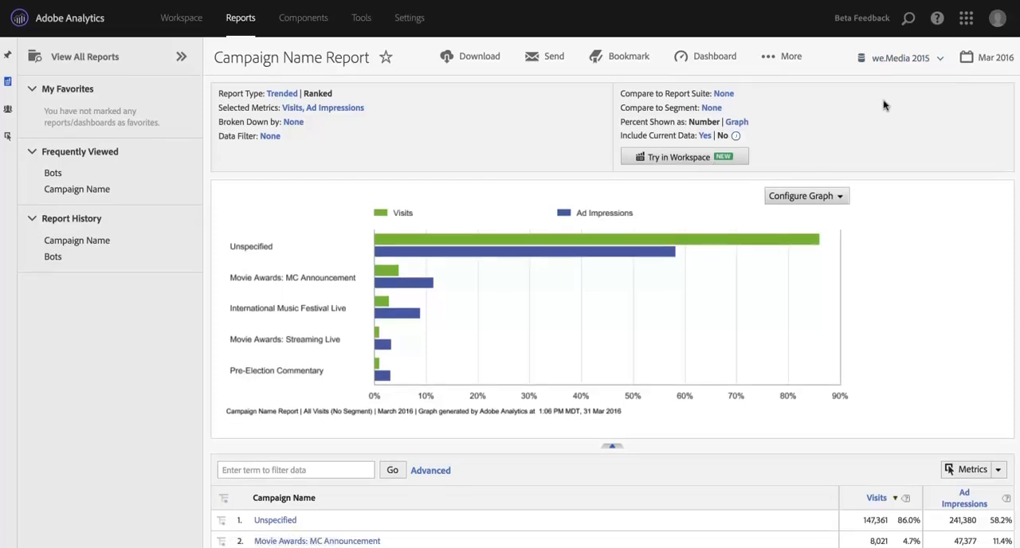
Step: Show the report suite list again from the we.Media 2015 selector
click(900, 58)
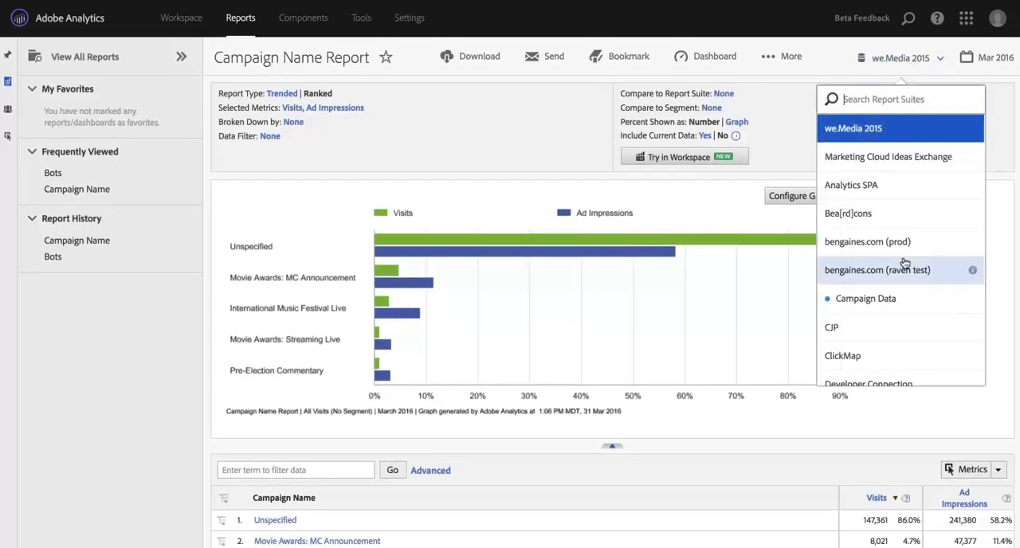
Step: Make Campaign Data the active suite; the Campaigns Report returns no data
scroll(down, 3)
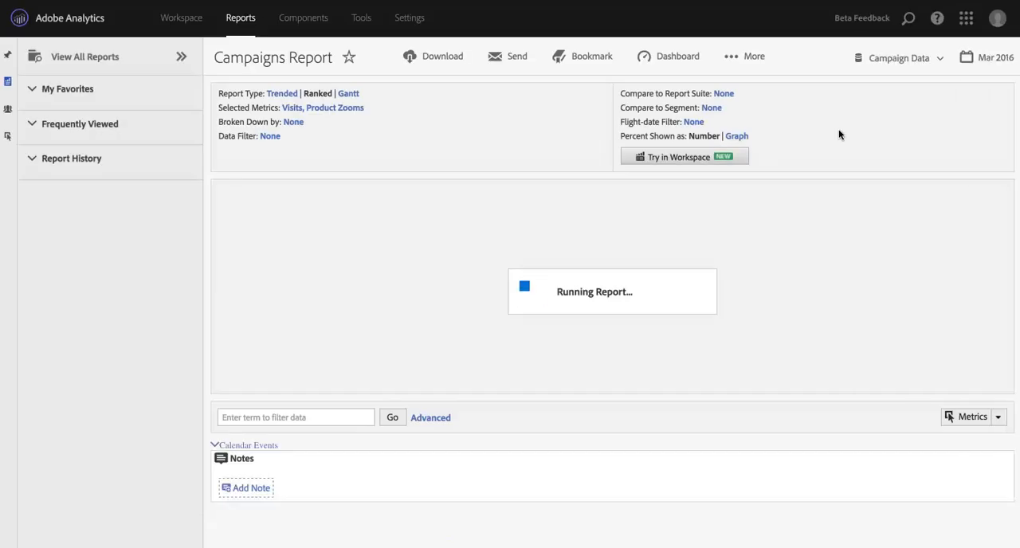
mouse_move(501, 140)
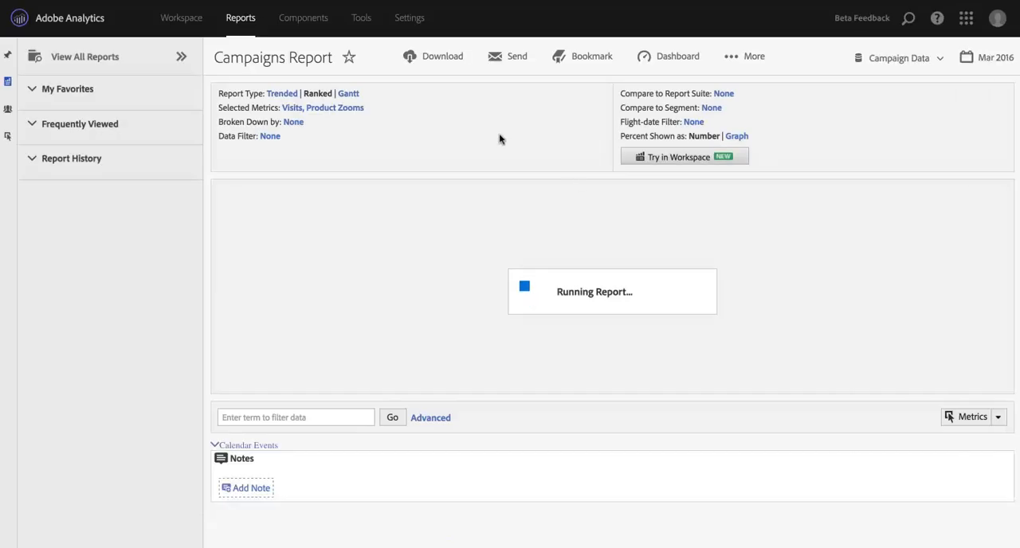
mouse_move(786, 124)
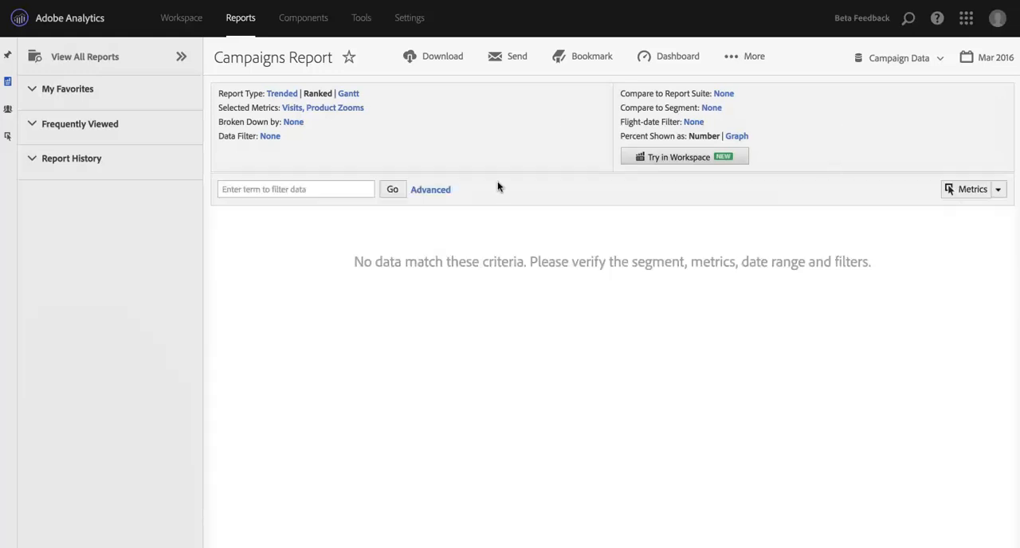
mouse_move(481, 134)
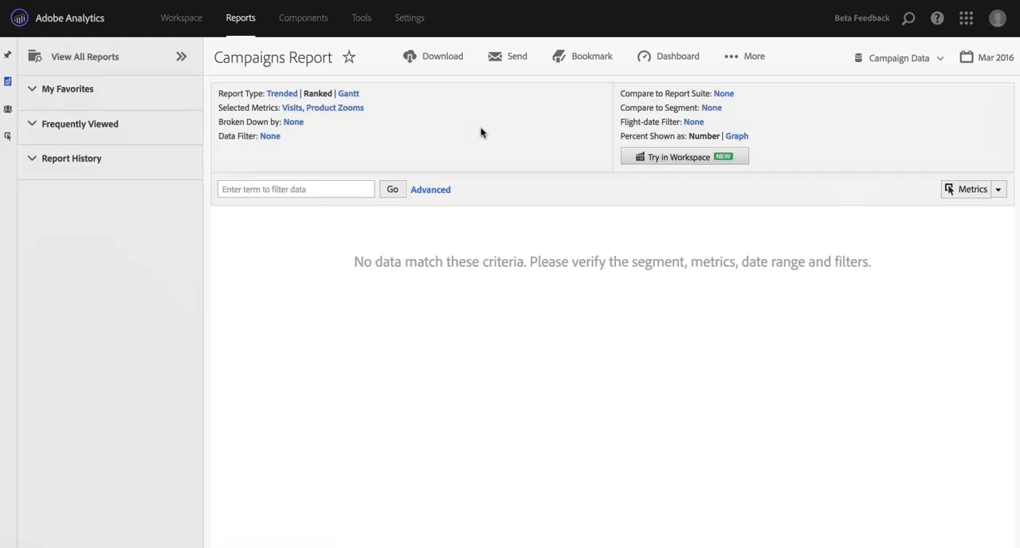
mouse_move(523, 108)
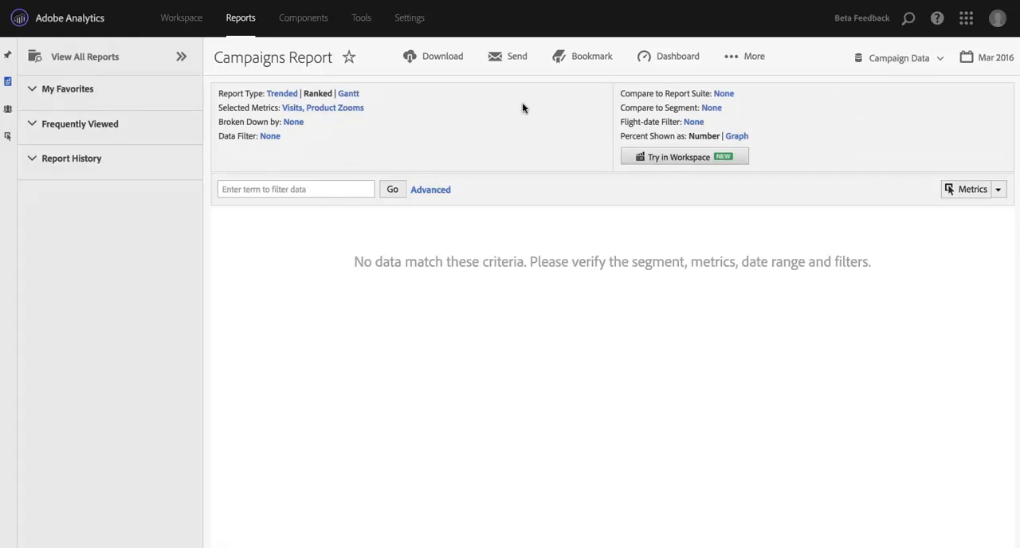
mouse_move(599, 92)
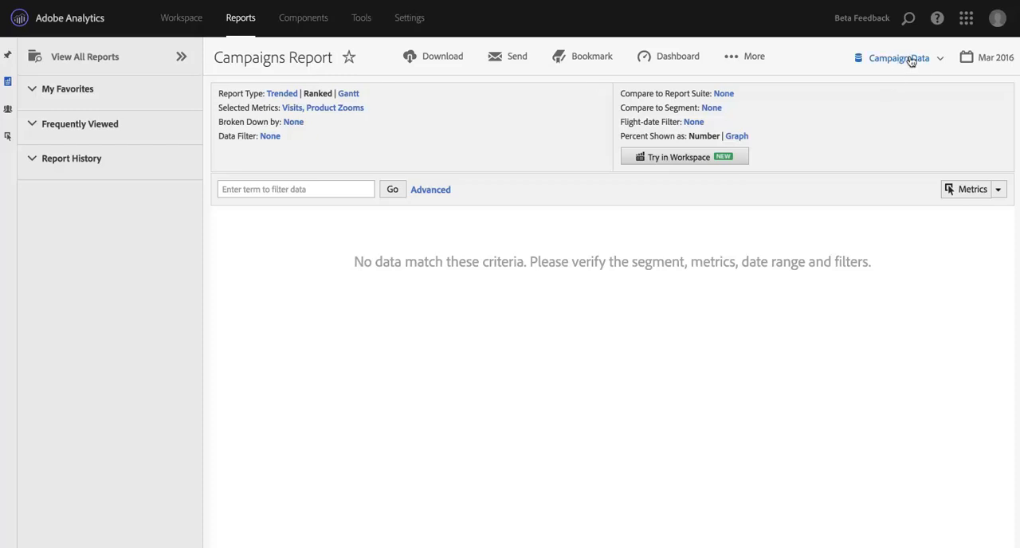
click(899, 58)
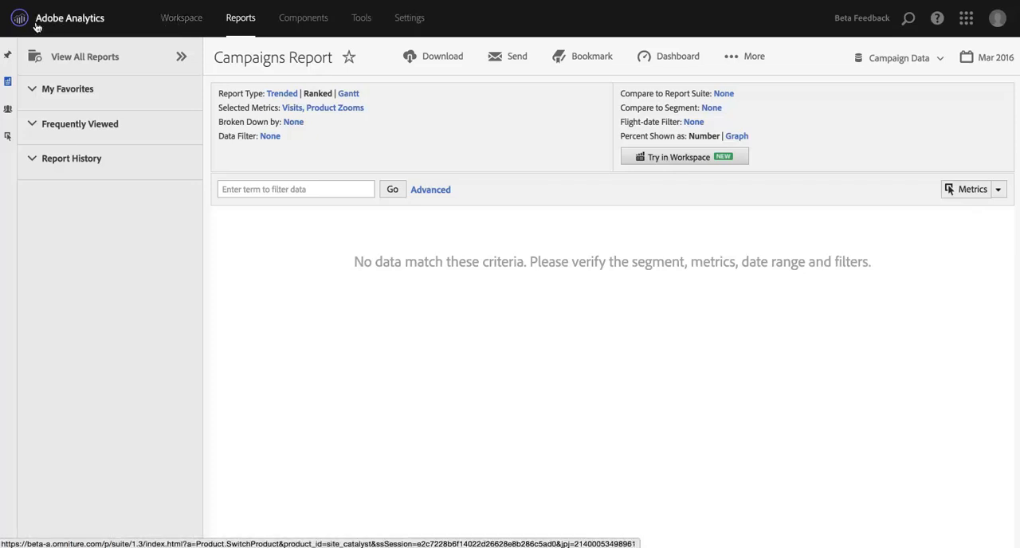
mouse_move(650, 118)
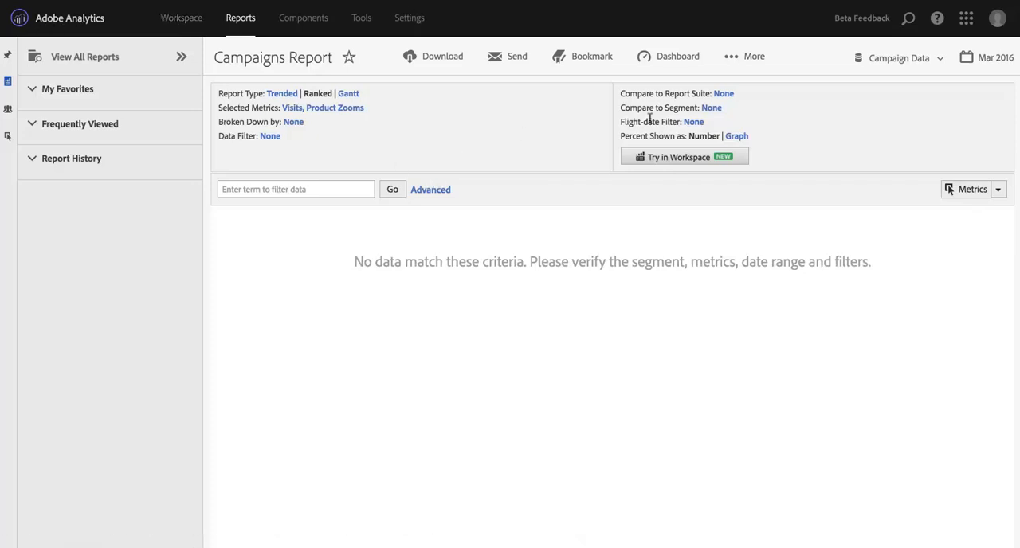
mouse_move(240, 17)
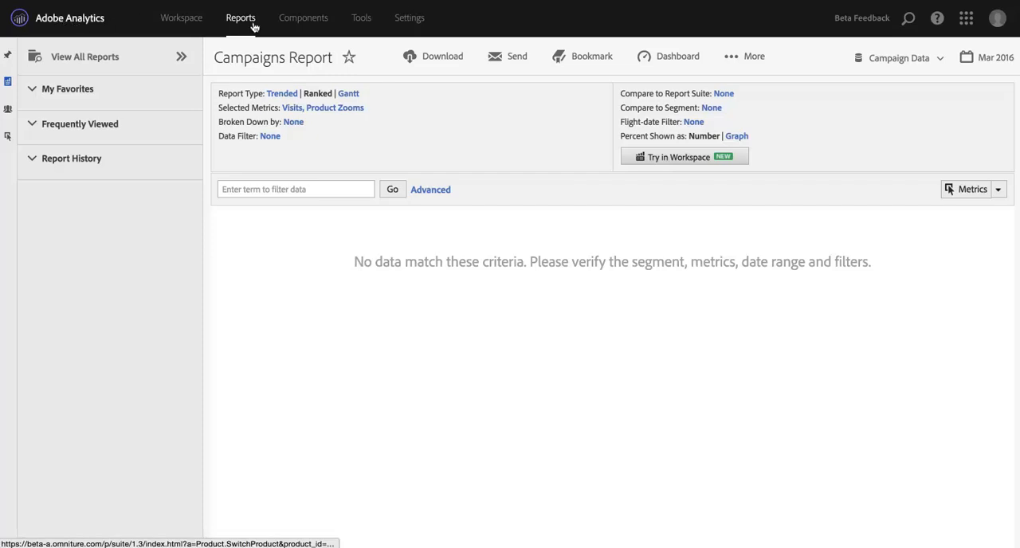
Step: Go to Settings > User Management and show the Groups list of 27 groups
click(408, 17)
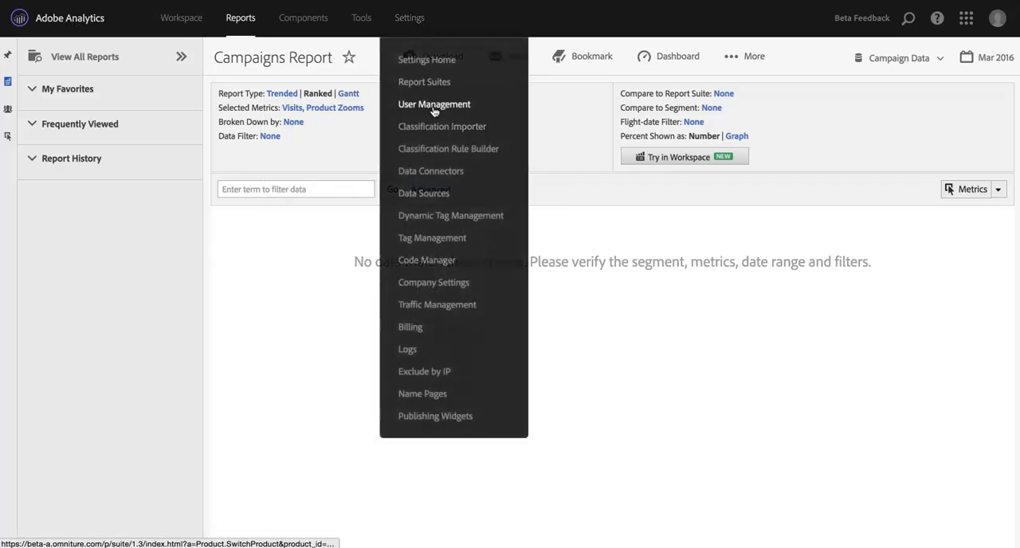
click(434, 104)
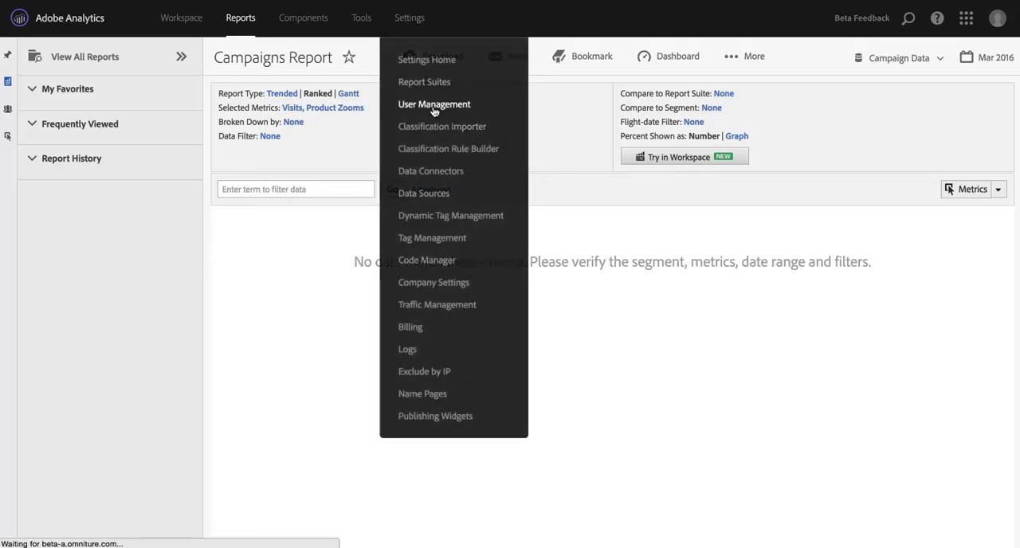
click(434, 104)
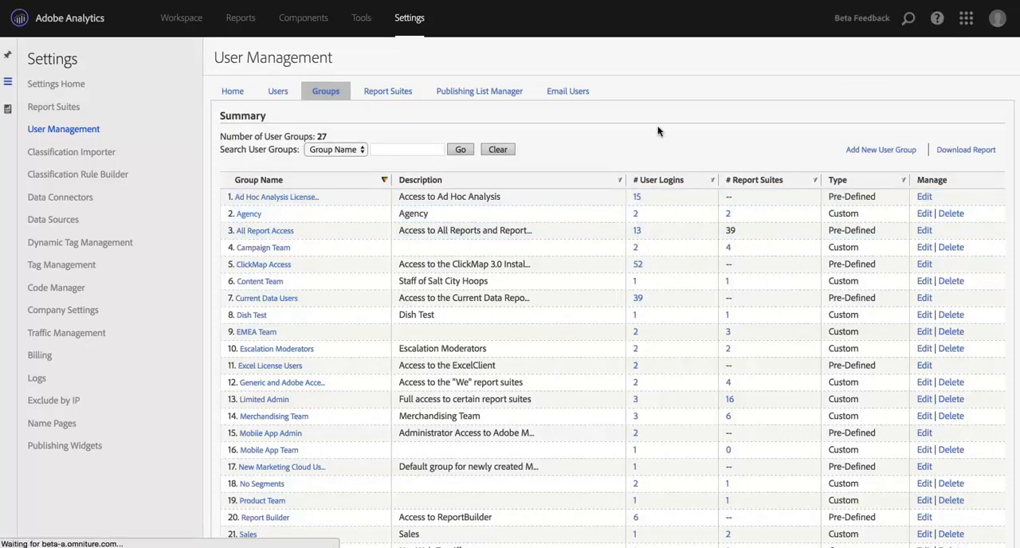
Step: Remove We.Outdoors 2015 from the Agency user group's included report suites, leaving only Campaign Data
click(924, 214)
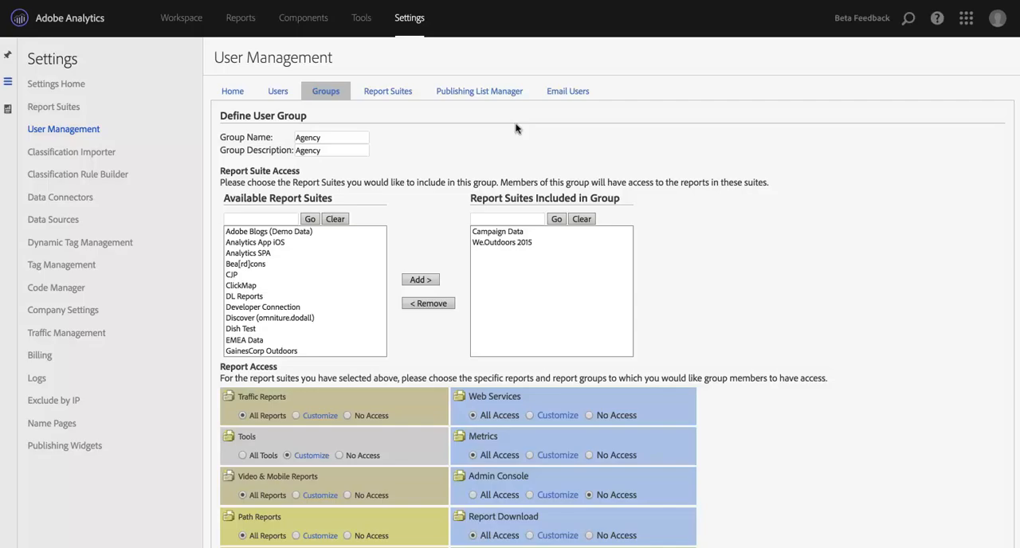
click(502, 242)
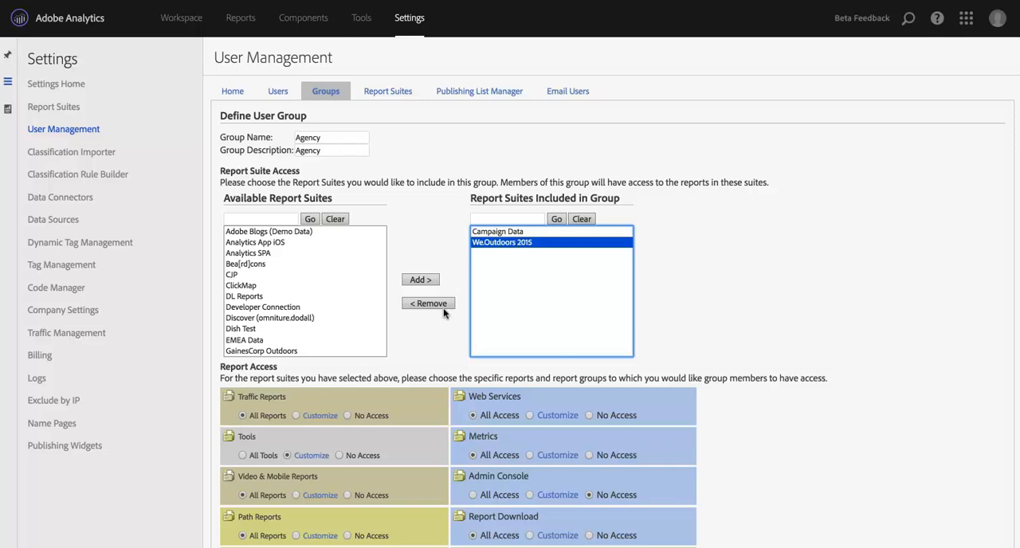
mouse_move(431, 309)
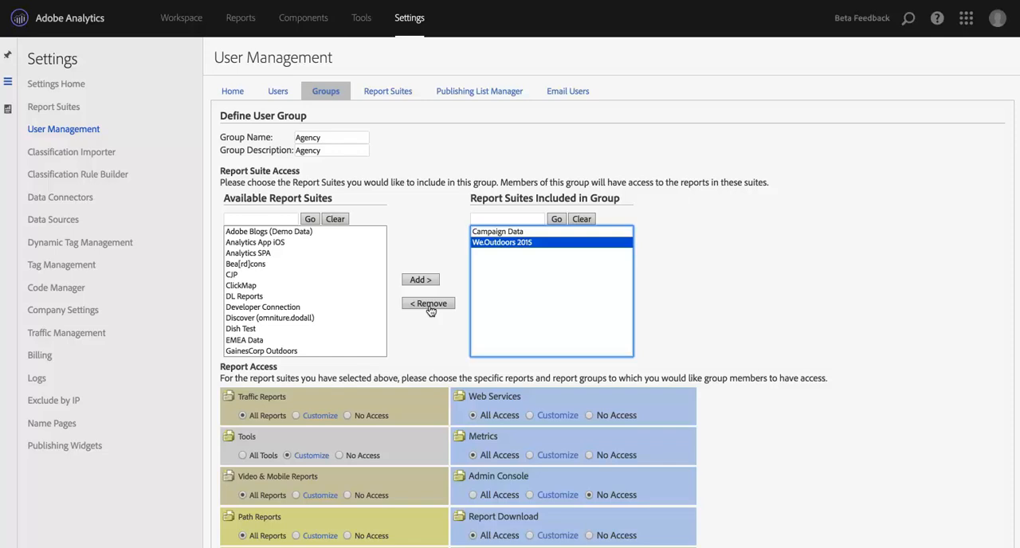
mouse_move(502, 231)
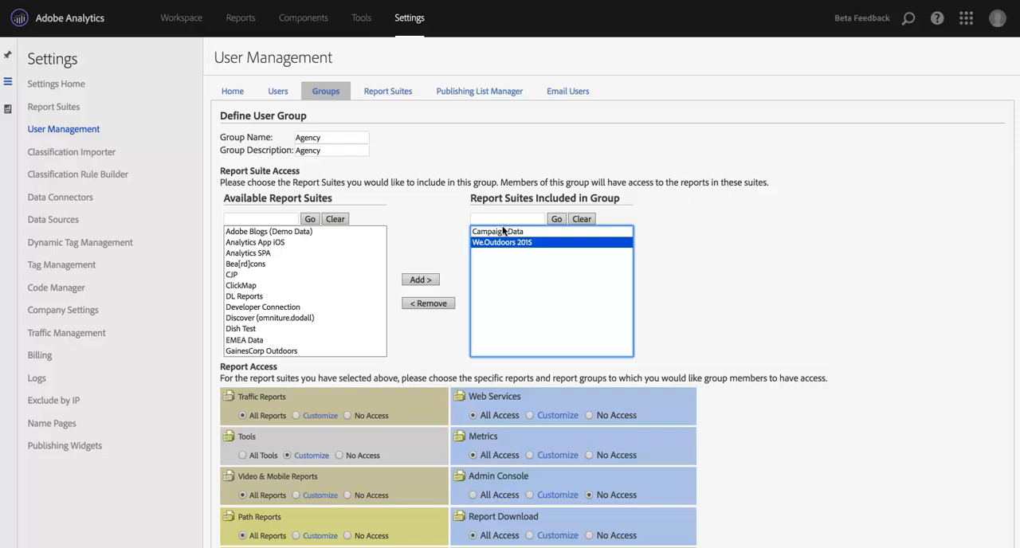
mouse_move(447, 306)
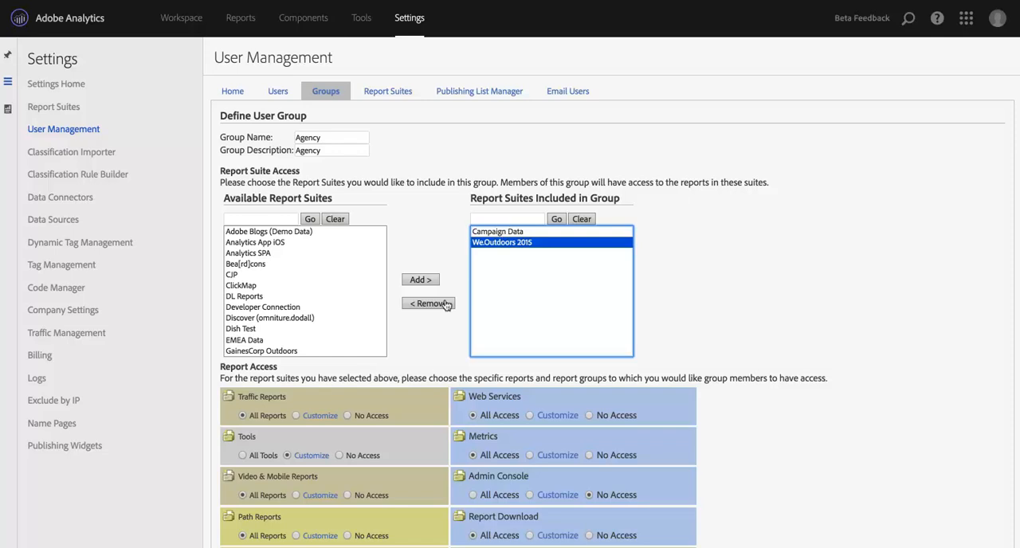
click(427, 302)
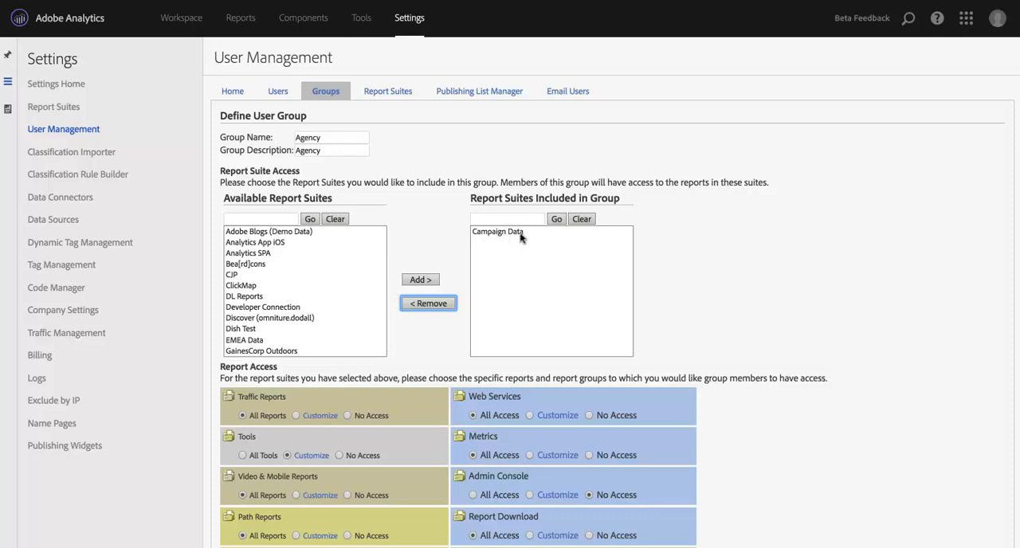
mouse_move(302, 396)
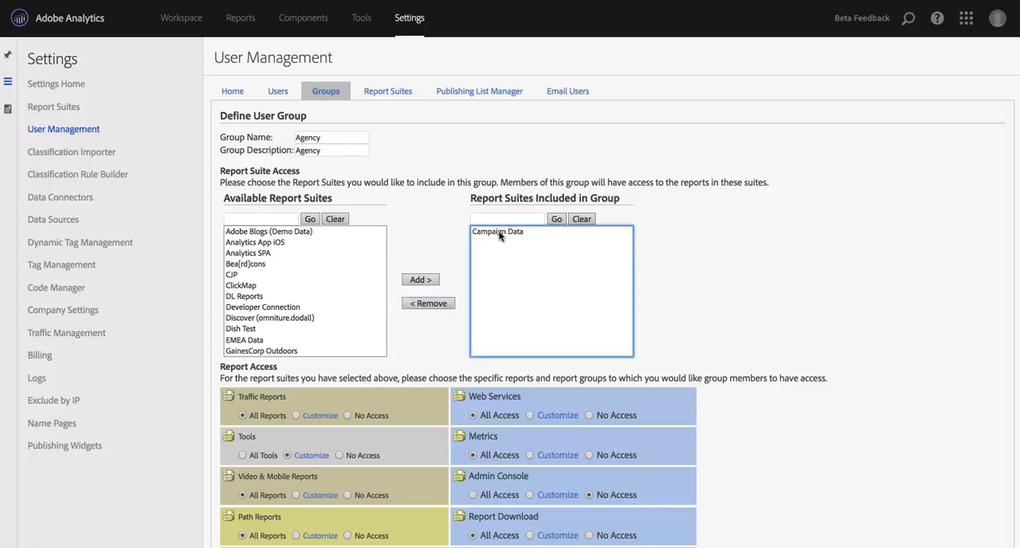
scroll(down, 3)
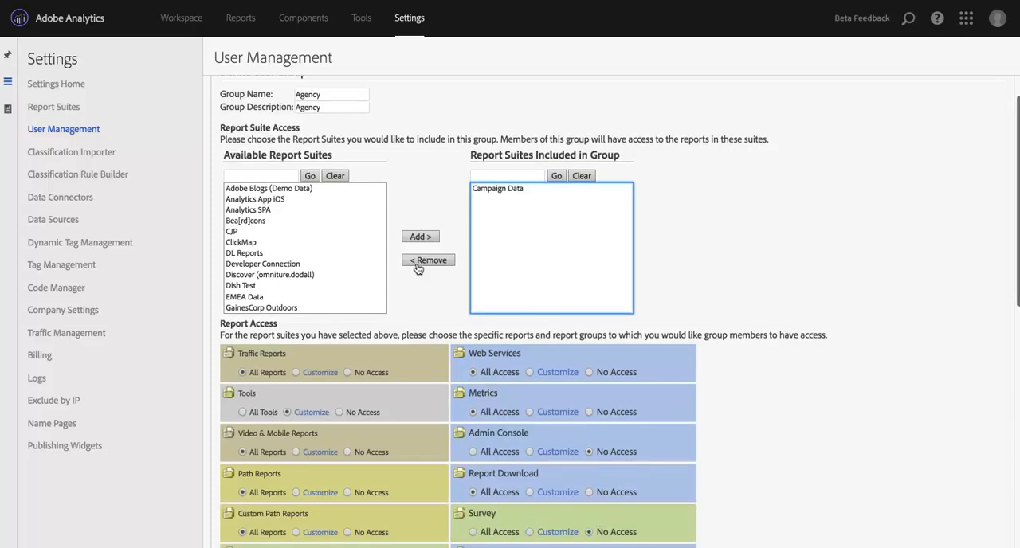
scroll(down, 3)
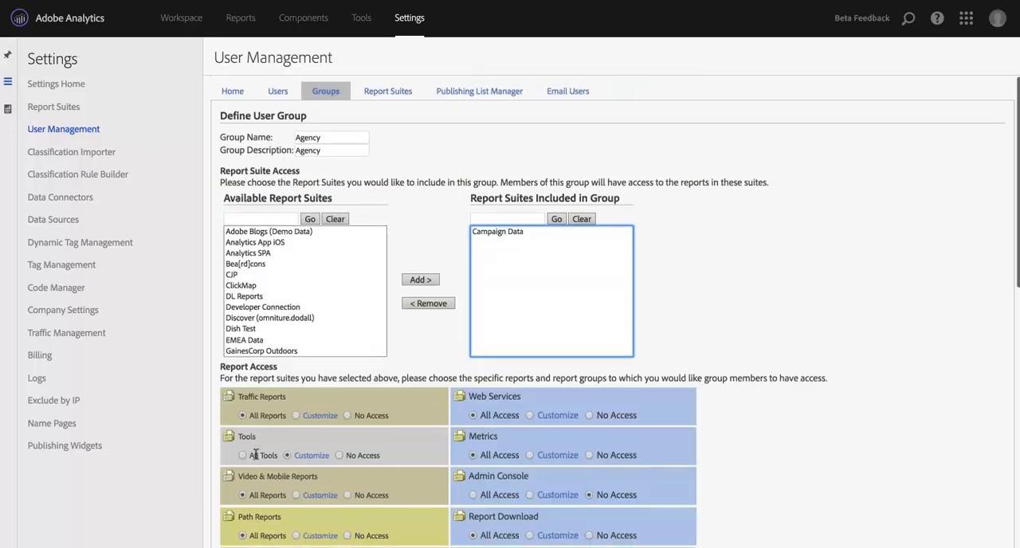
scroll(down, 3)
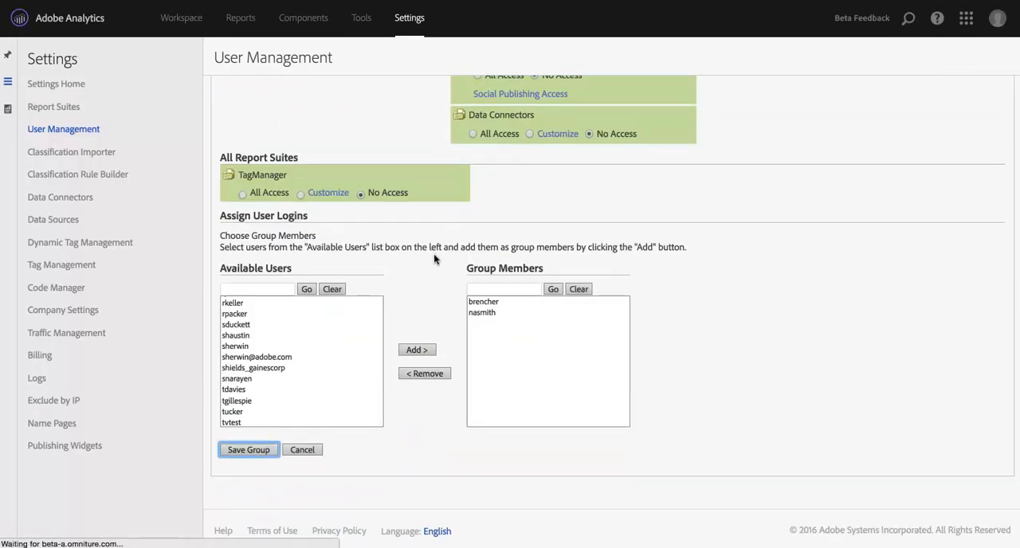
Step: Save the Agency group with Campaign Data as its only report suite
click(248, 449)
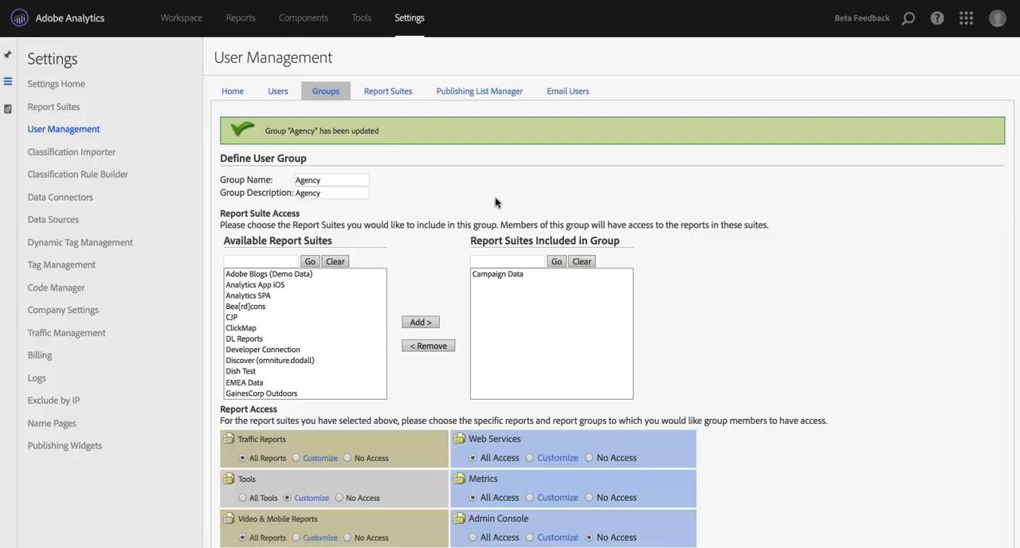
mouse_move(558, 194)
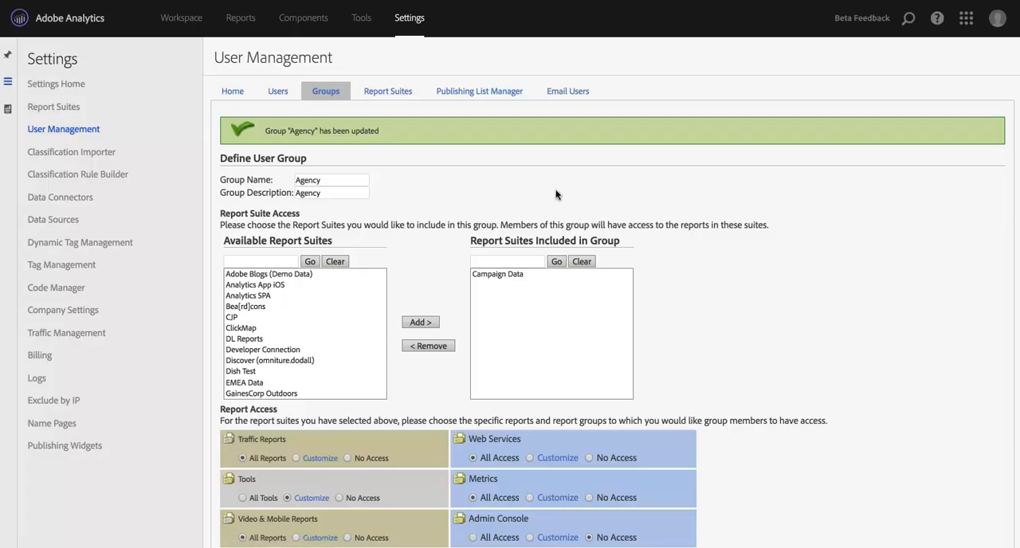
mouse_move(709, 274)
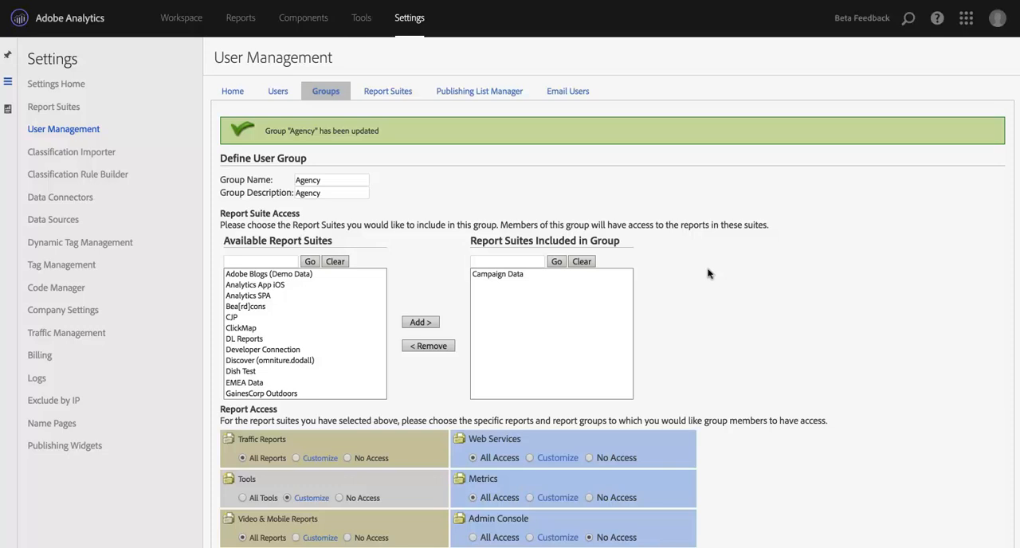
mouse_move(709, 356)
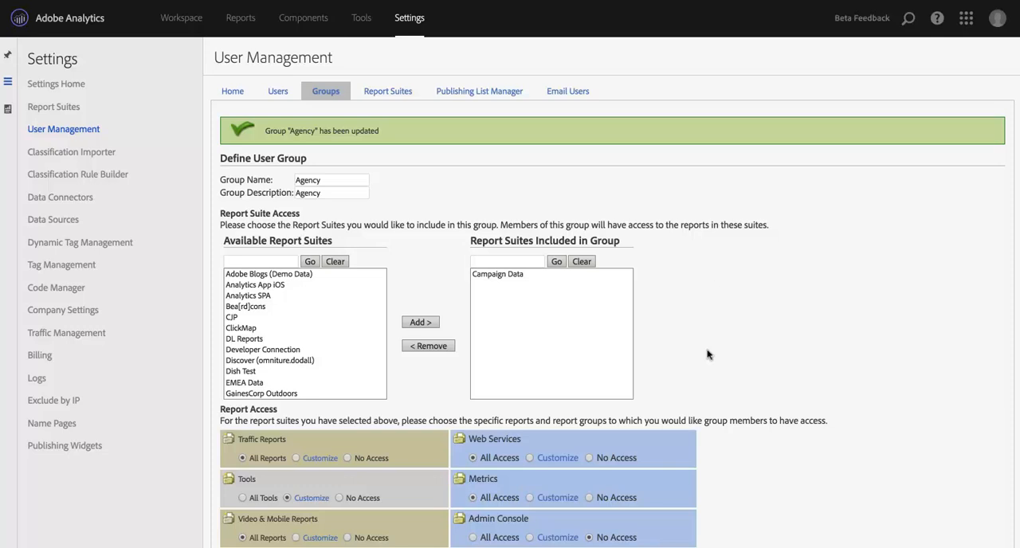